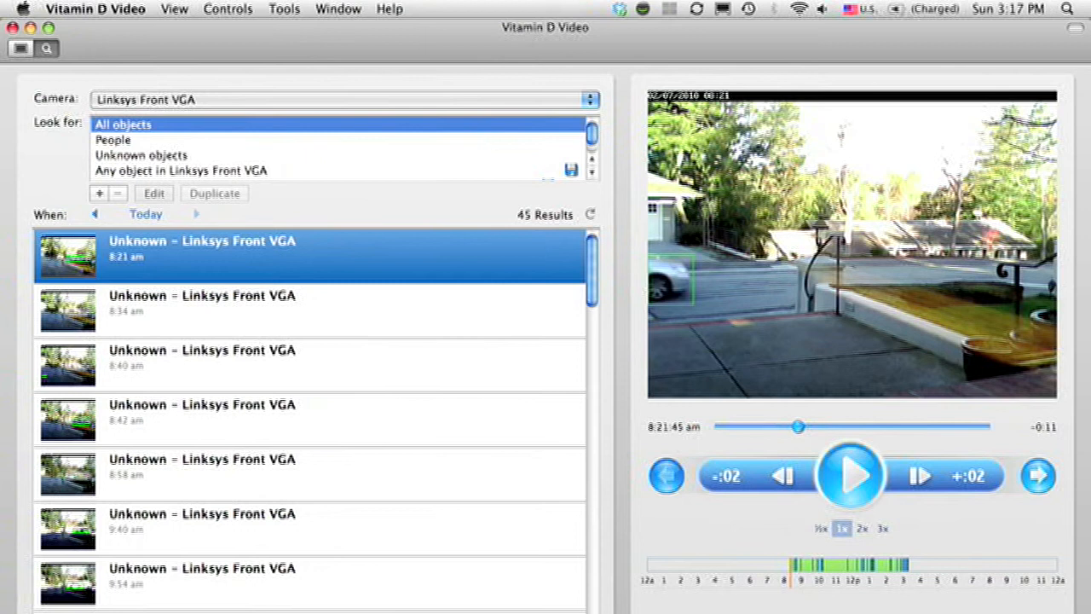
pyautogui.moveTo(631, 520)
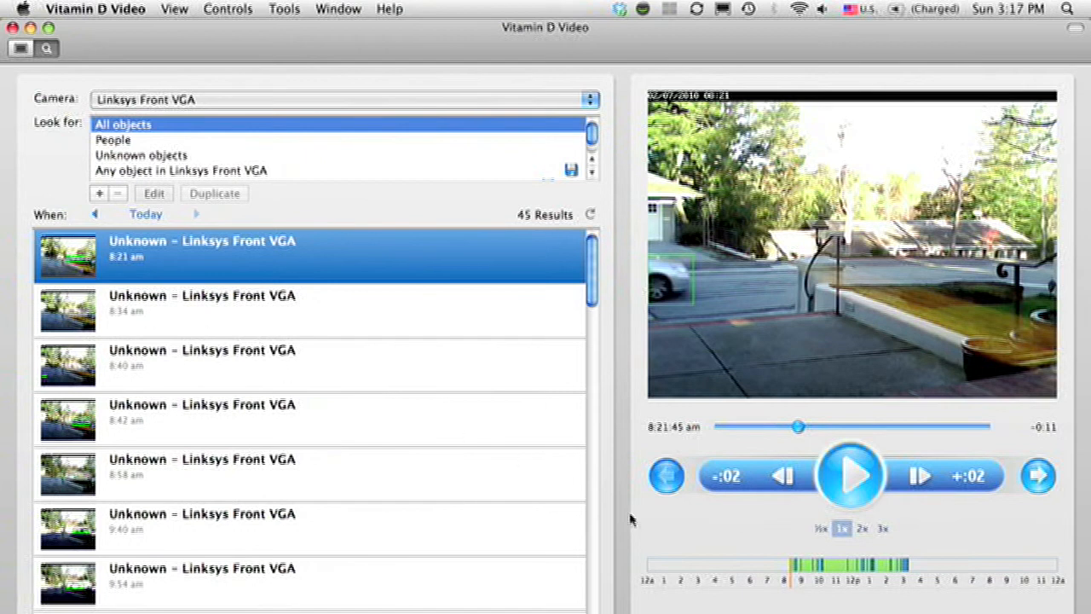
pyautogui.moveTo(910, 591)
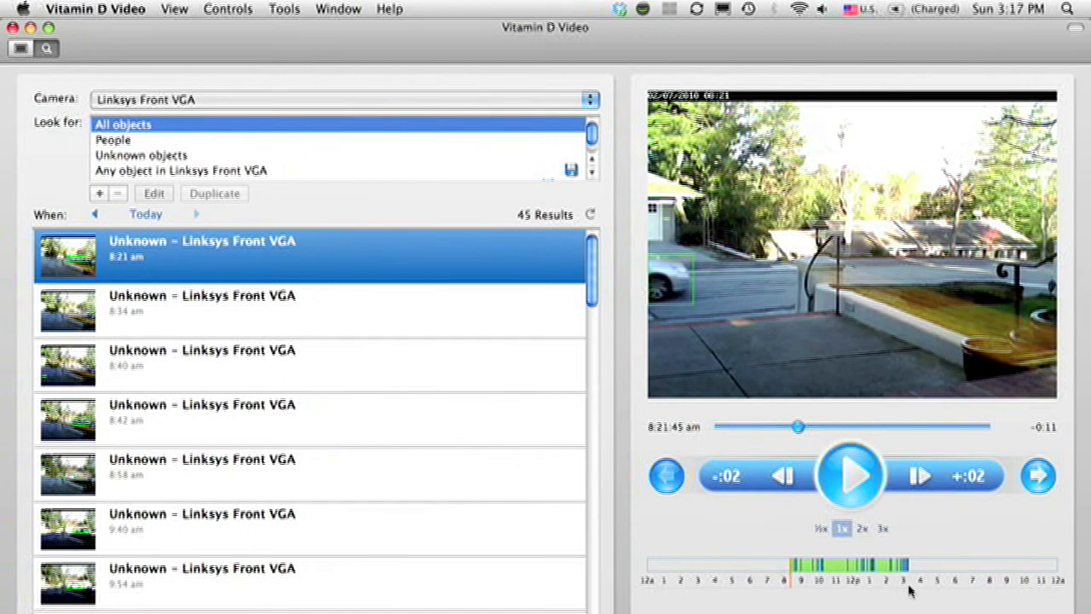
pyautogui.moveTo(905, 591)
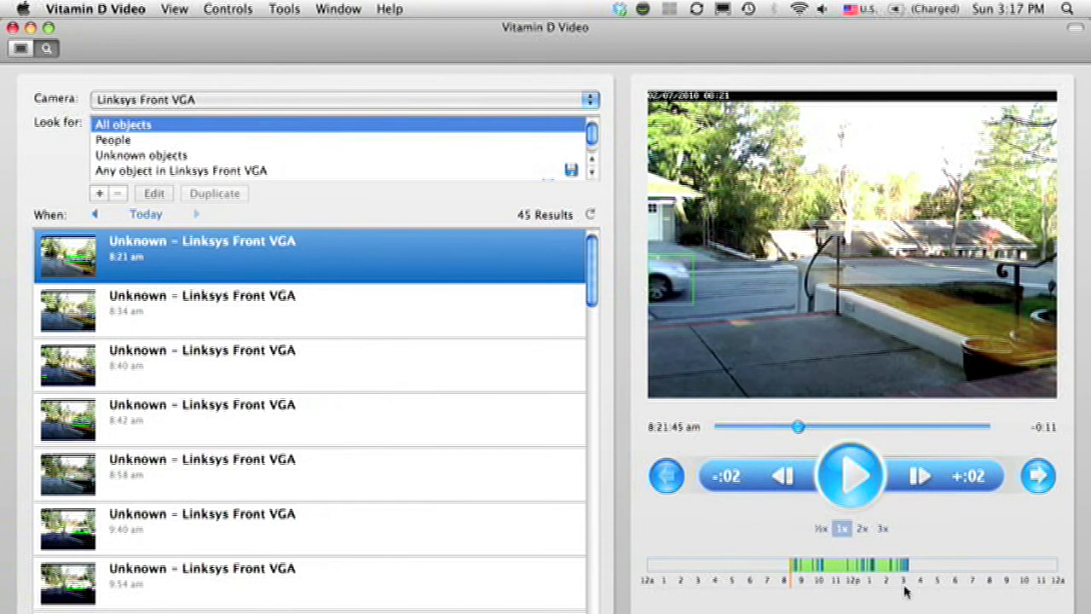
pyautogui.moveTo(836, 590)
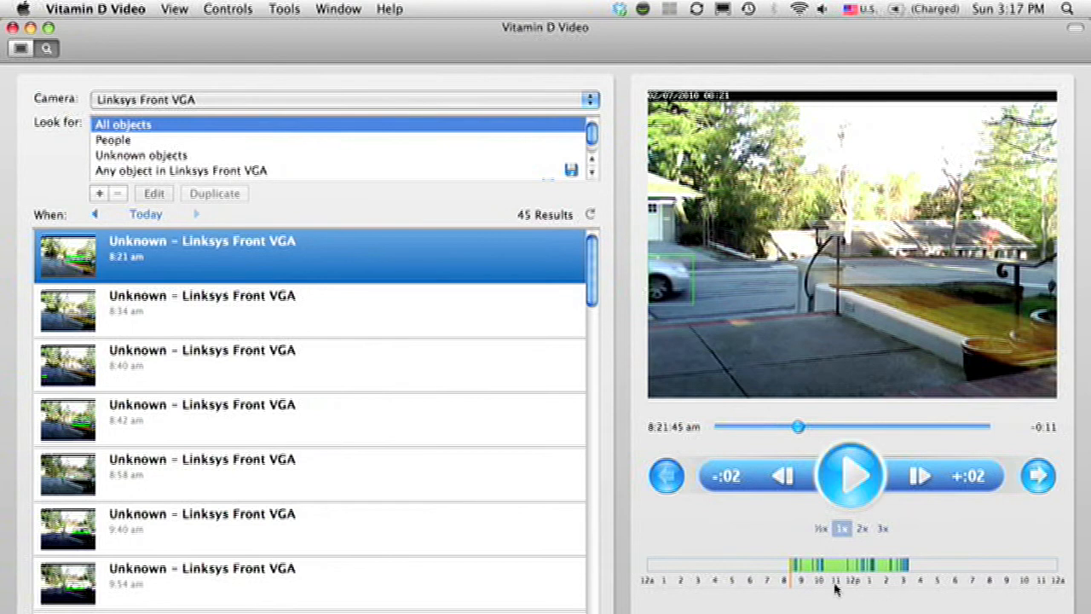
pyautogui.moveTo(389, 209)
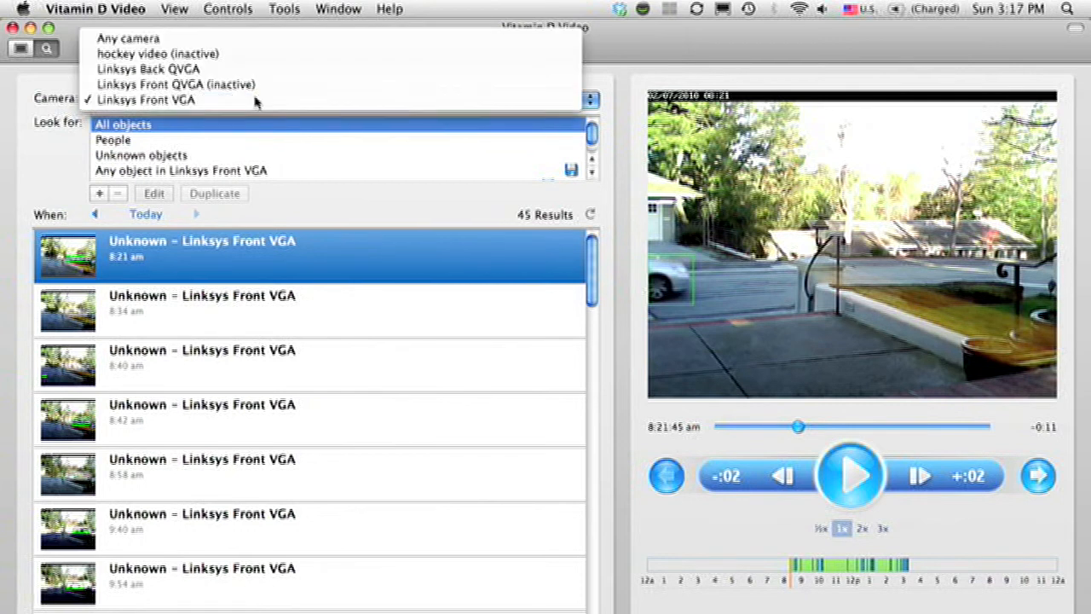
# Step: Keep Linksys Front VGA as the camera, filter to People, then return to all objects
pyautogui.click(145, 99)
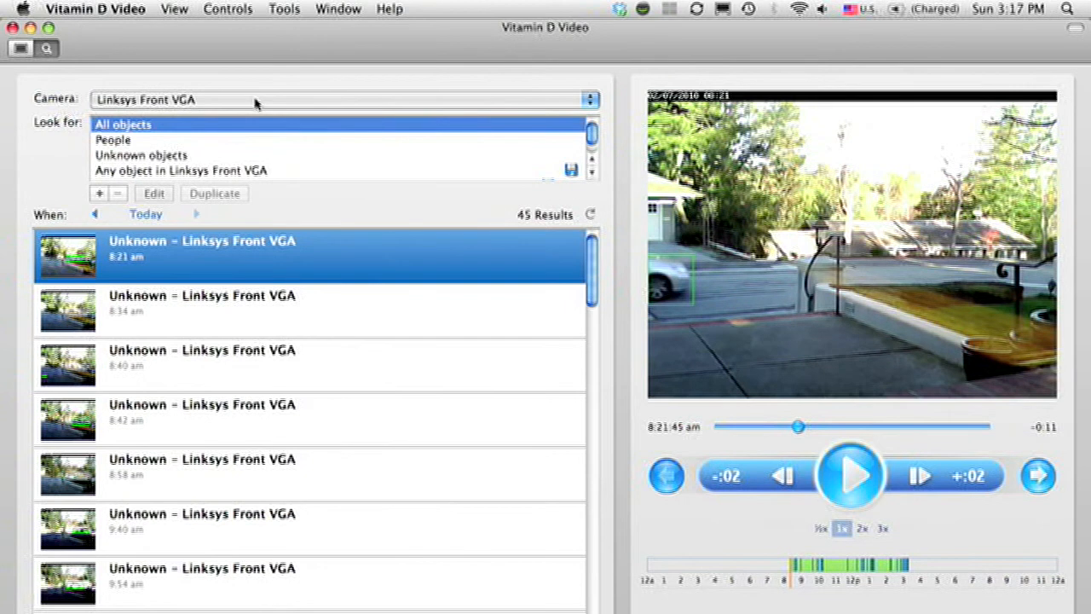
pyautogui.moveTo(234, 130)
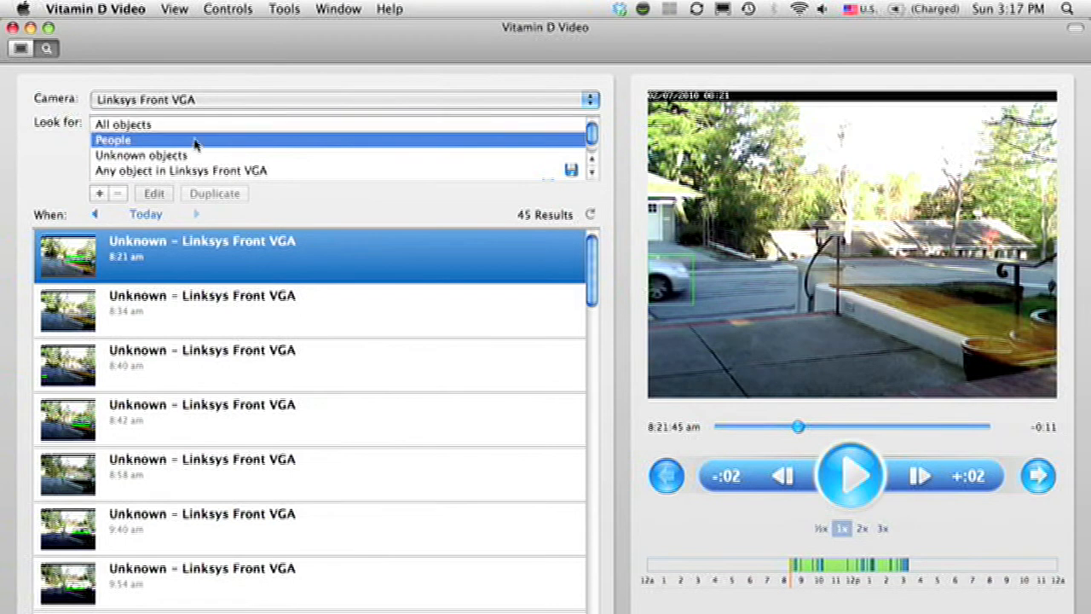
pyautogui.click(113, 139)
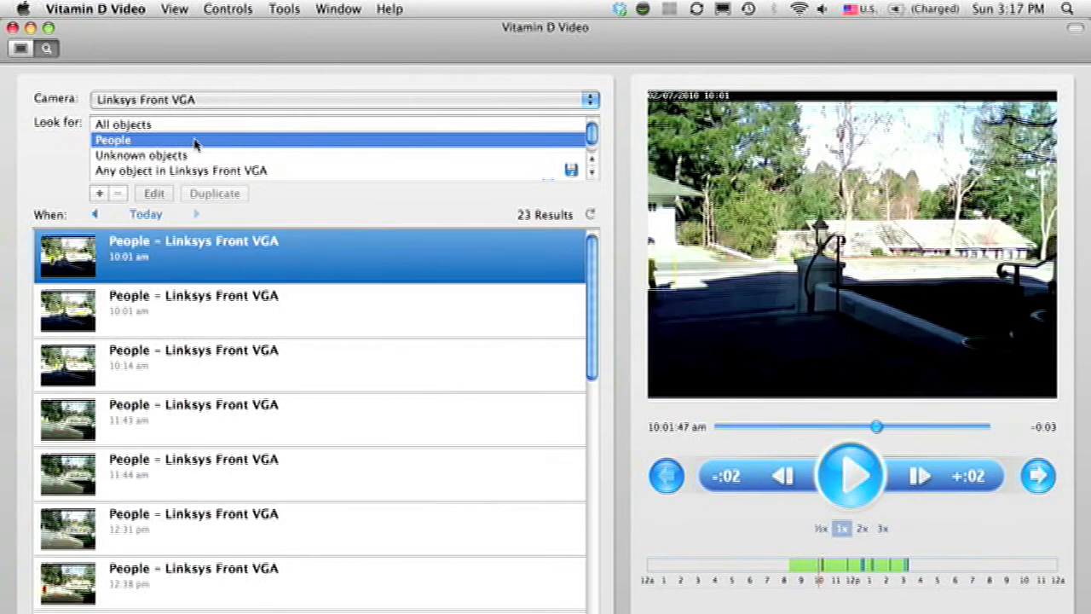
pyautogui.moveTo(507, 209)
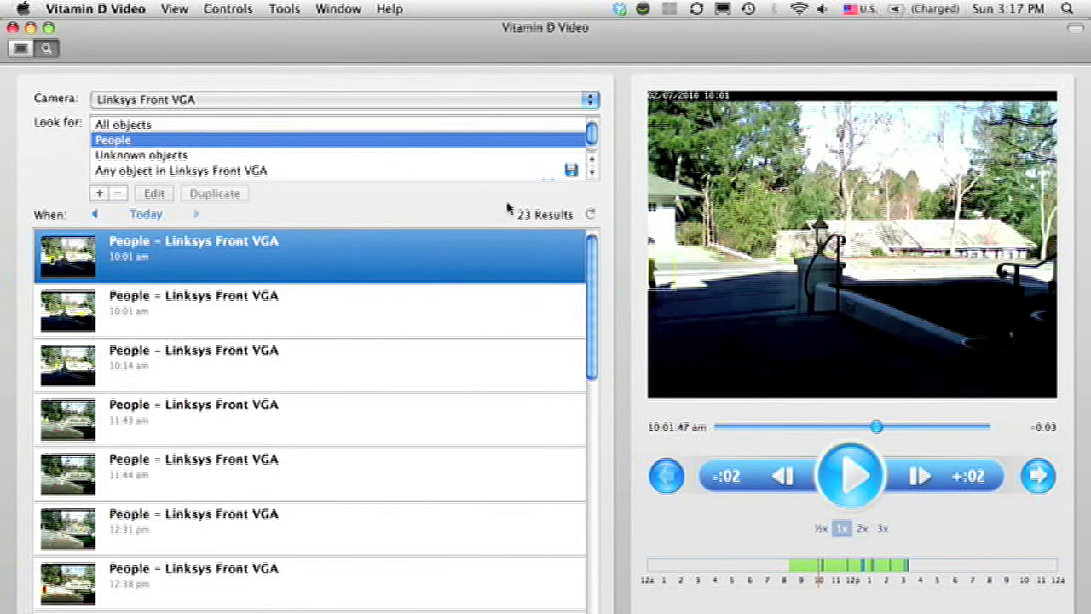
pyautogui.moveTo(412, 156)
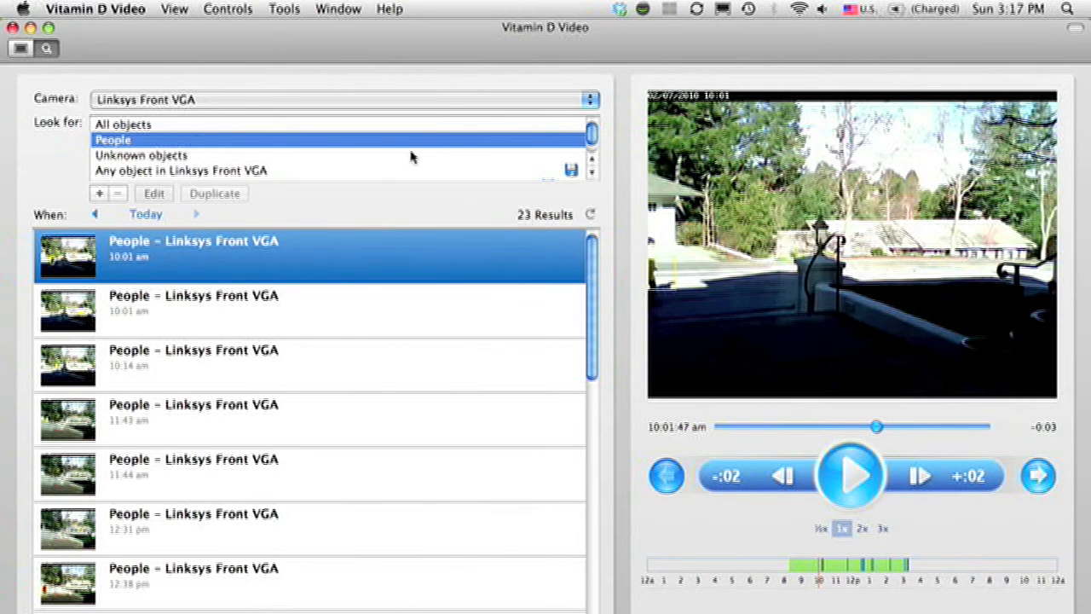
pyautogui.click(123, 124)
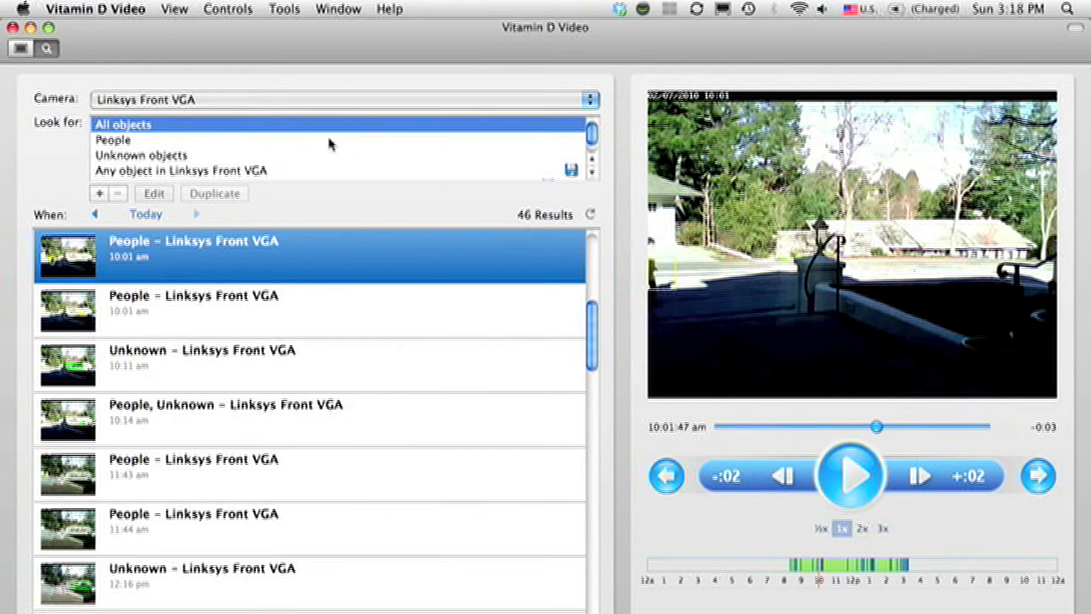
pyautogui.moveTo(588, 188)
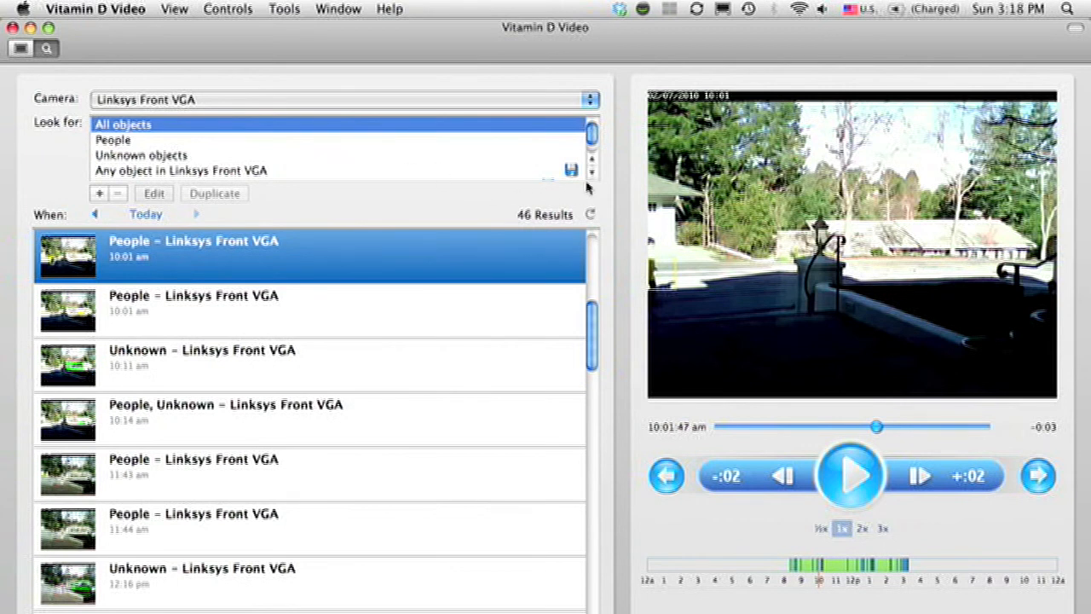
# Step: Choose the saved search 'People coming up to my door', which finds 0 results today
pyautogui.scroll(-3)
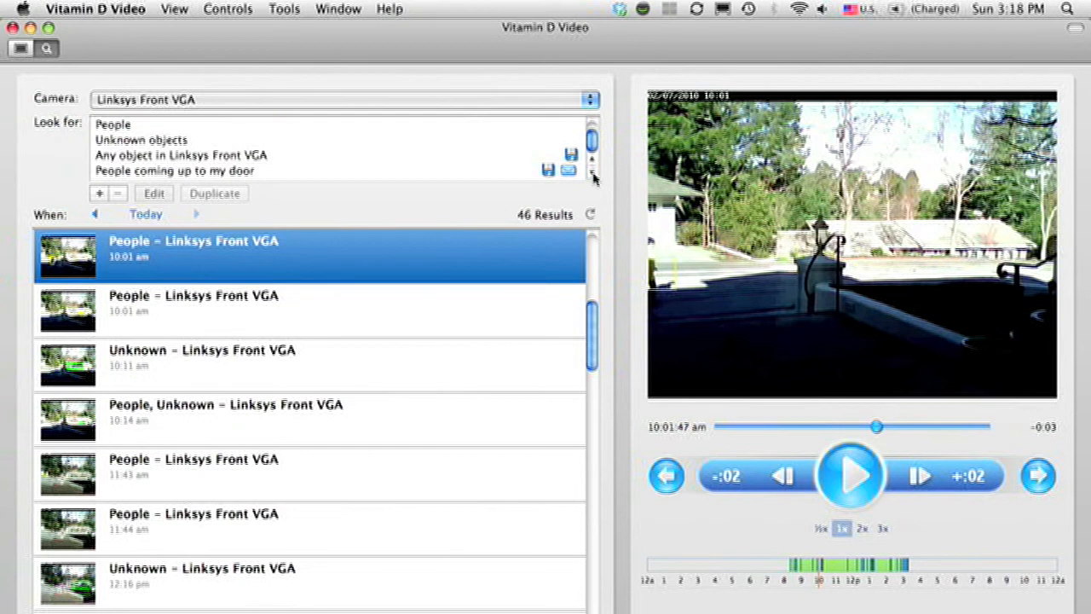
pyautogui.moveTo(302, 177)
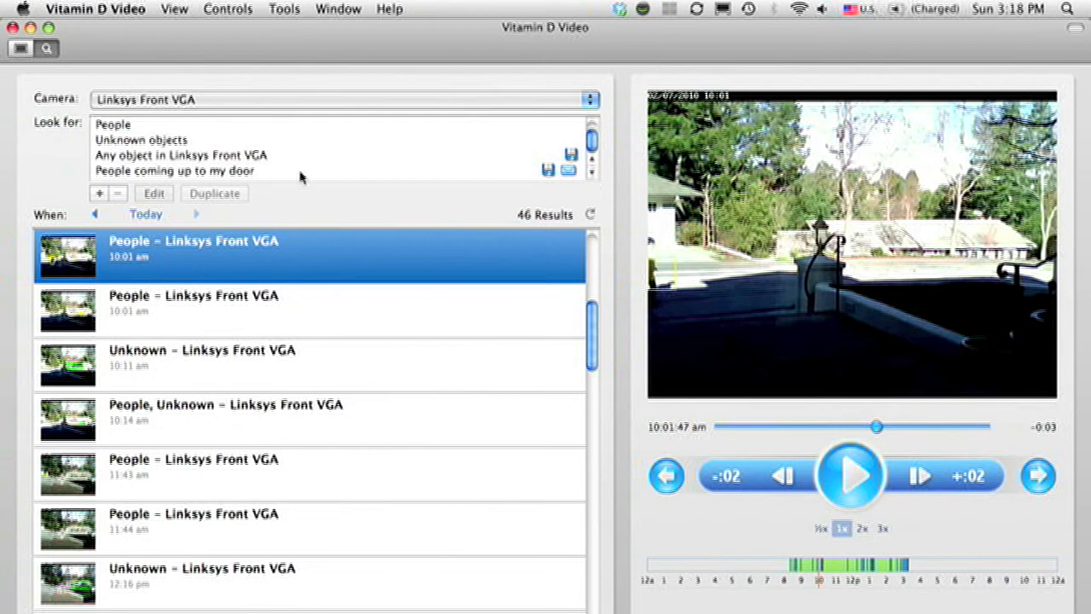
pyautogui.click(173, 171)
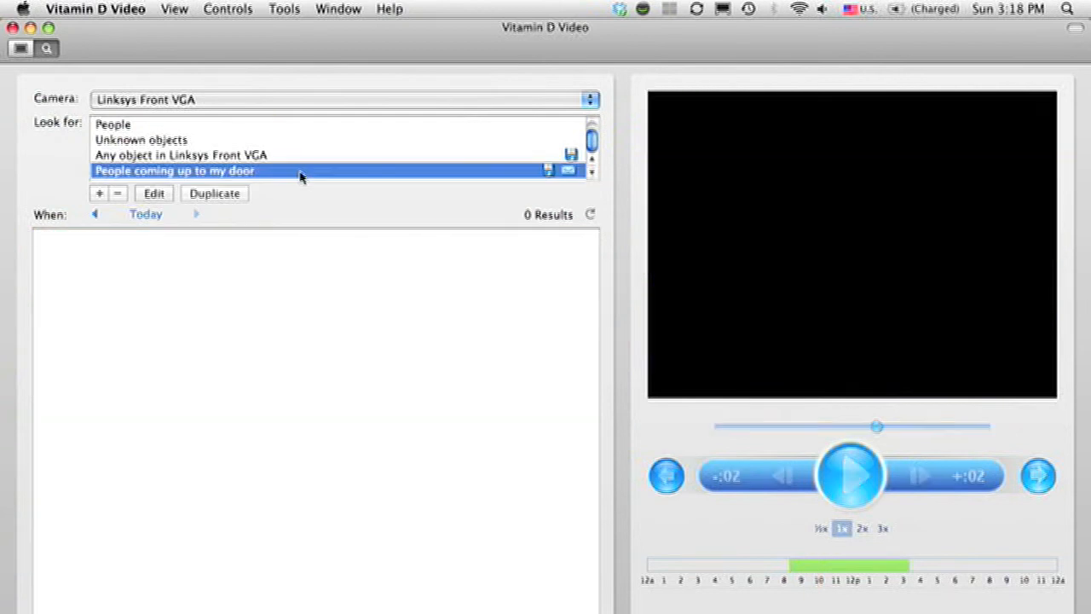
pyautogui.click(850, 475)
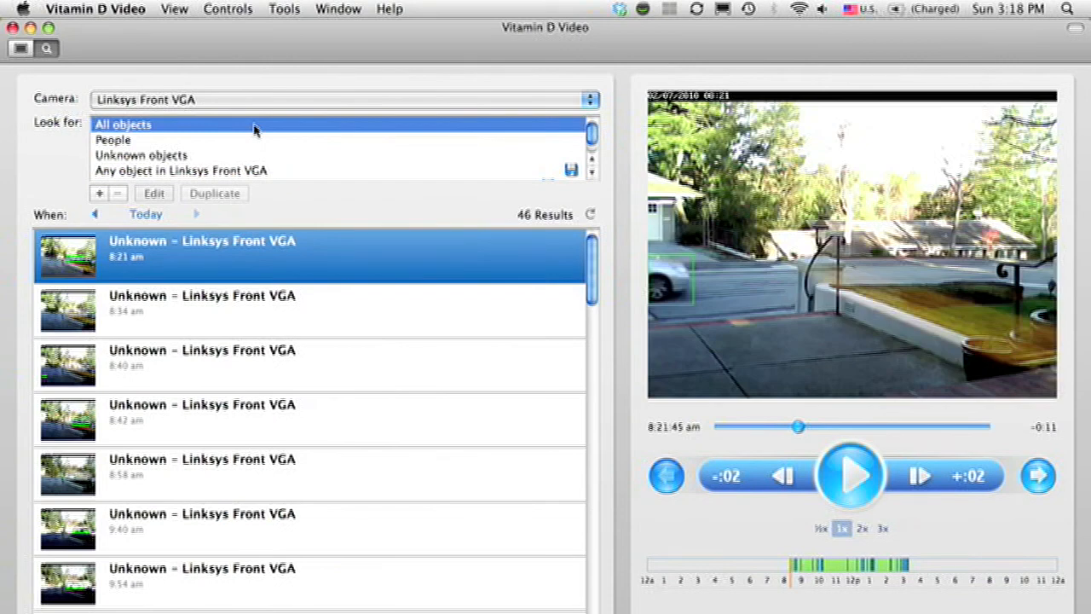
pyautogui.moveTo(613, 375)
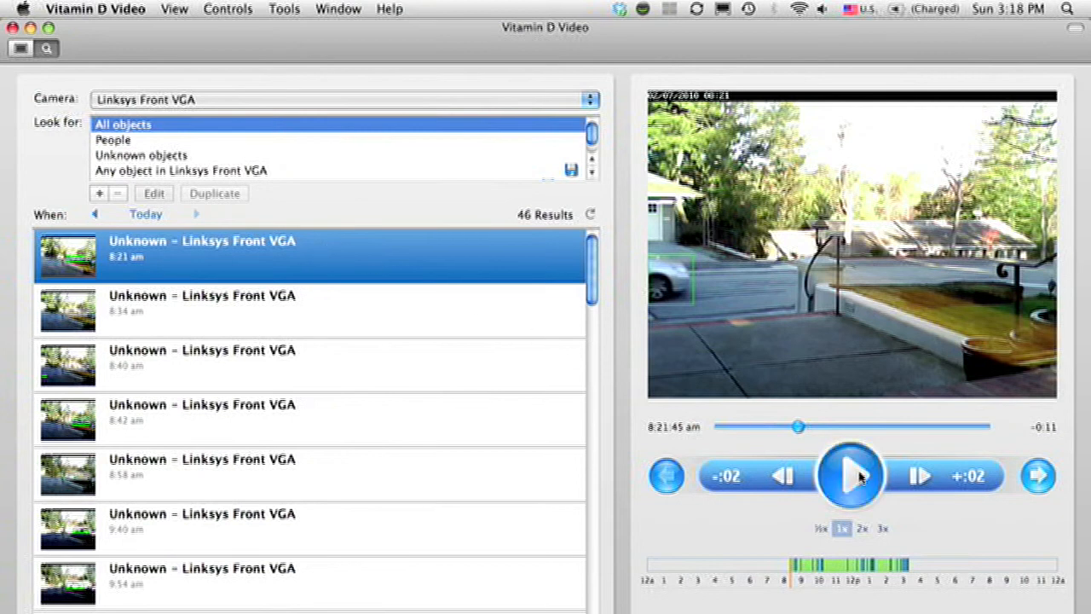
pyautogui.click(850, 475)
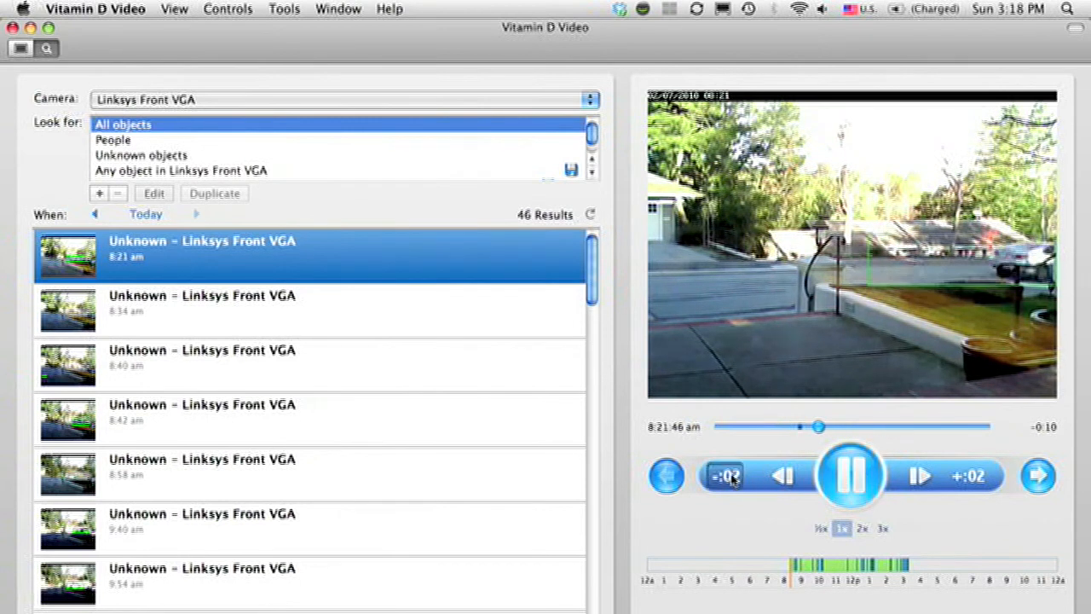
pyautogui.click(968, 475)
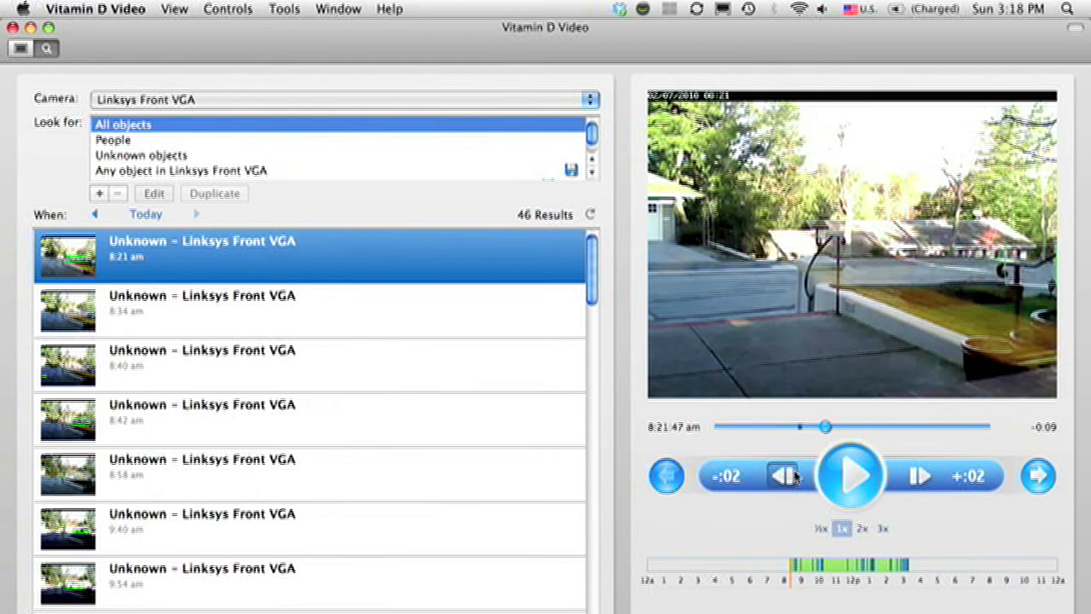
pyautogui.click(918, 476)
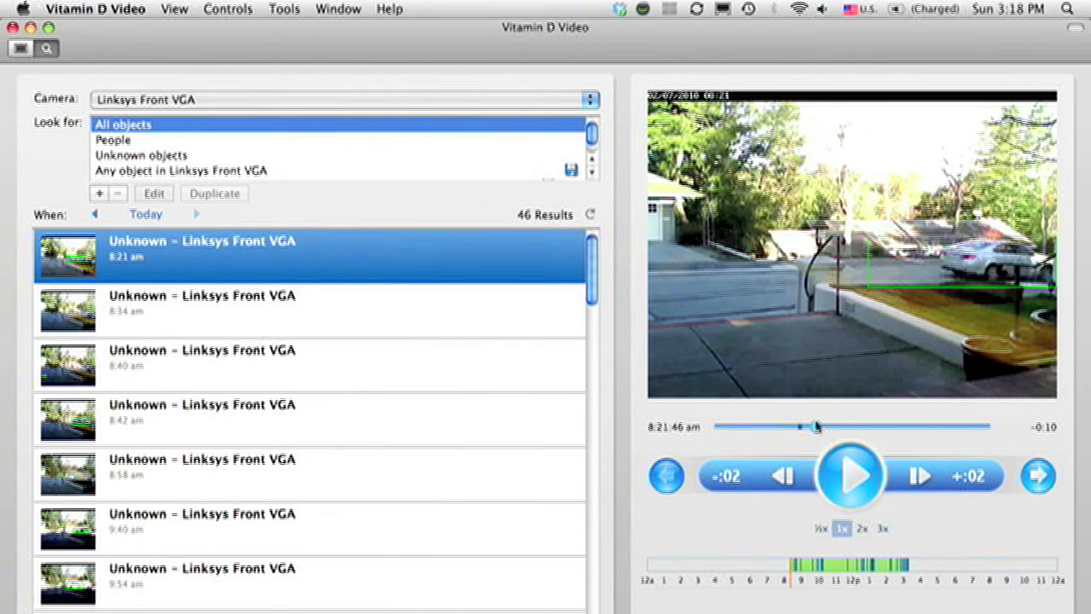
pyautogui.click(849, 475)
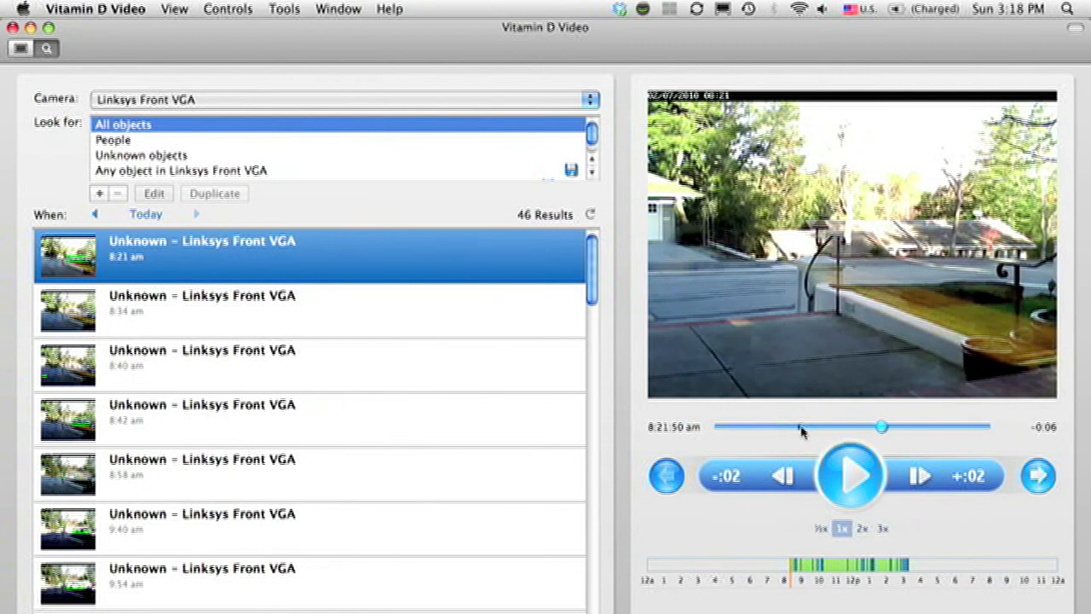
pyautogui.moveTo(881, 426); pyautogui.dragTo(801, 426)
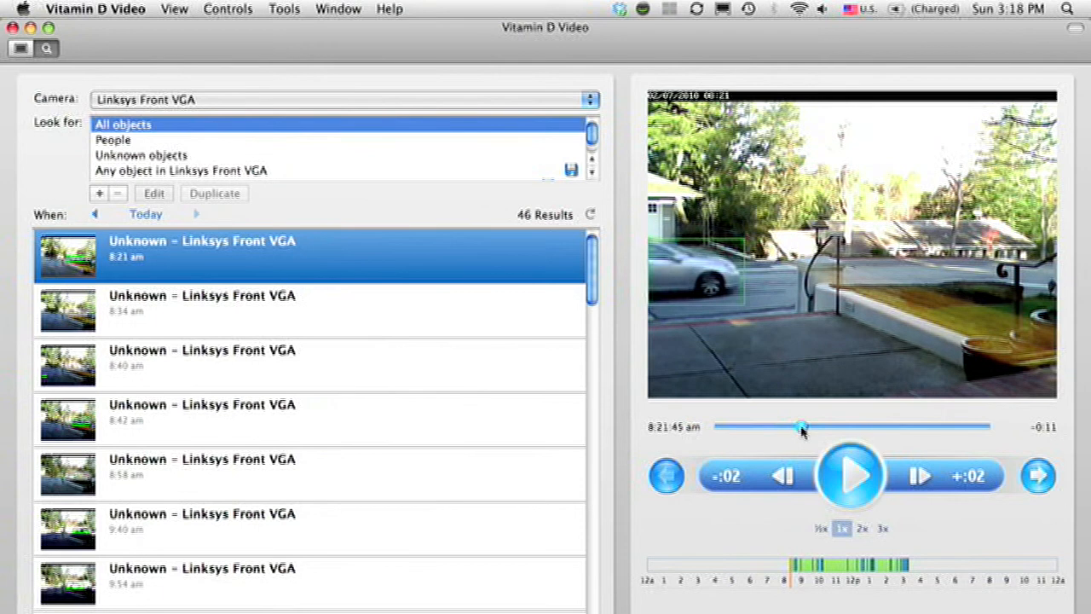
pyautogui.moveTo(801, 426); pyautogui.dragTo(810, 426)
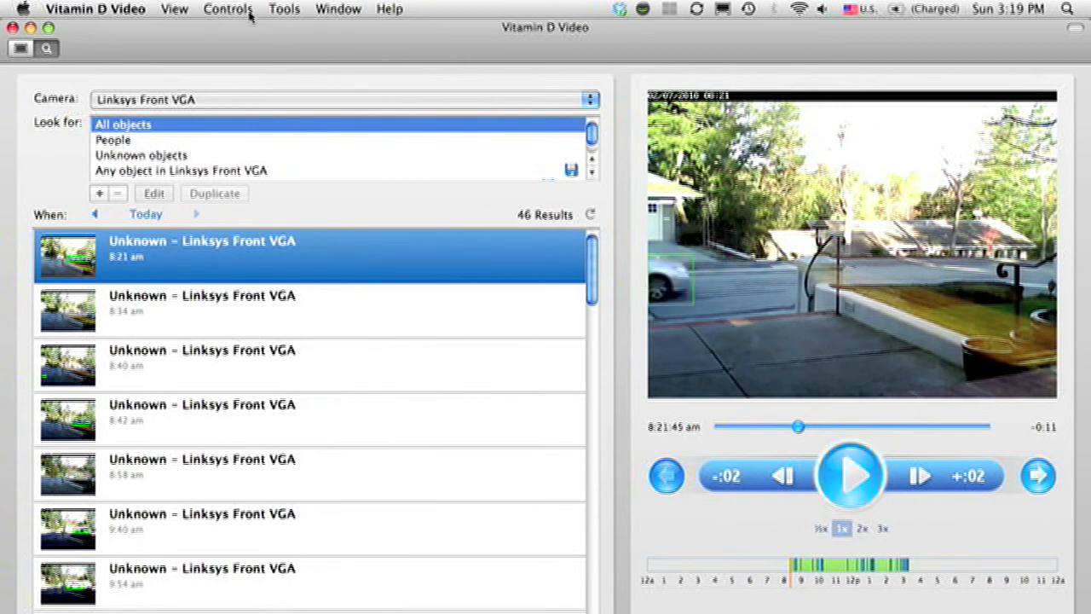
pyautogui.click(227, 8)
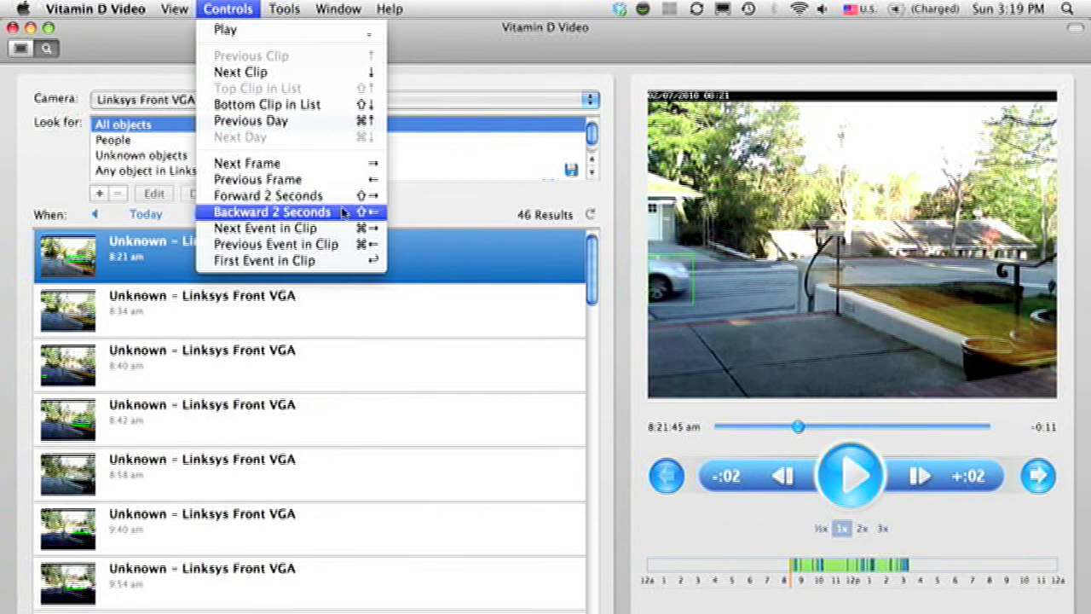
pyautogui.moveTo(290, 227)
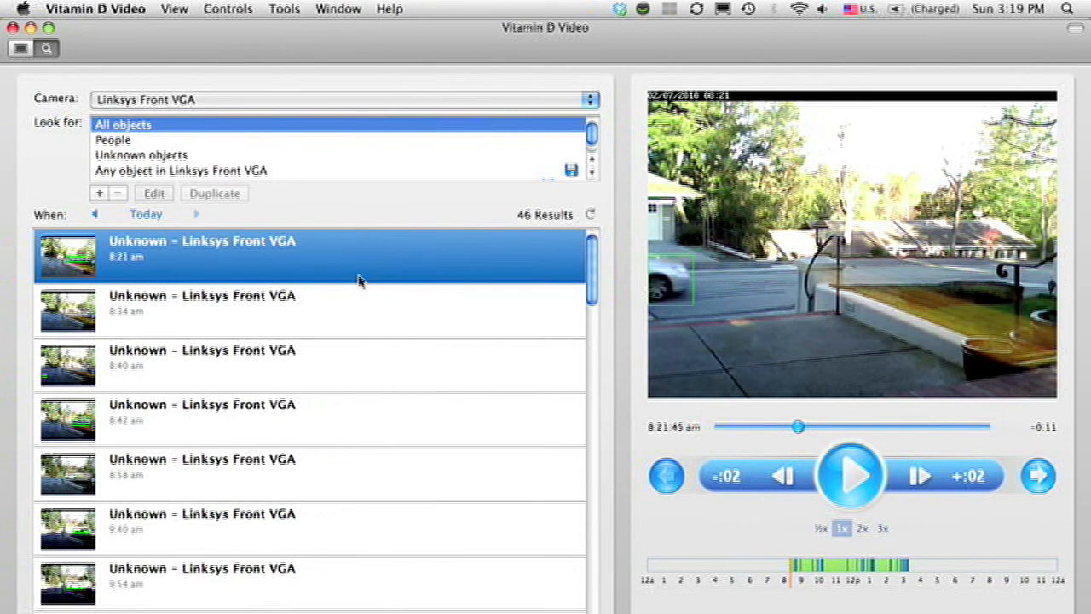
# Step: Play today's clips in turn, from 8:21 through 8:58 and 9:40
pyautogui.click(851, 475)
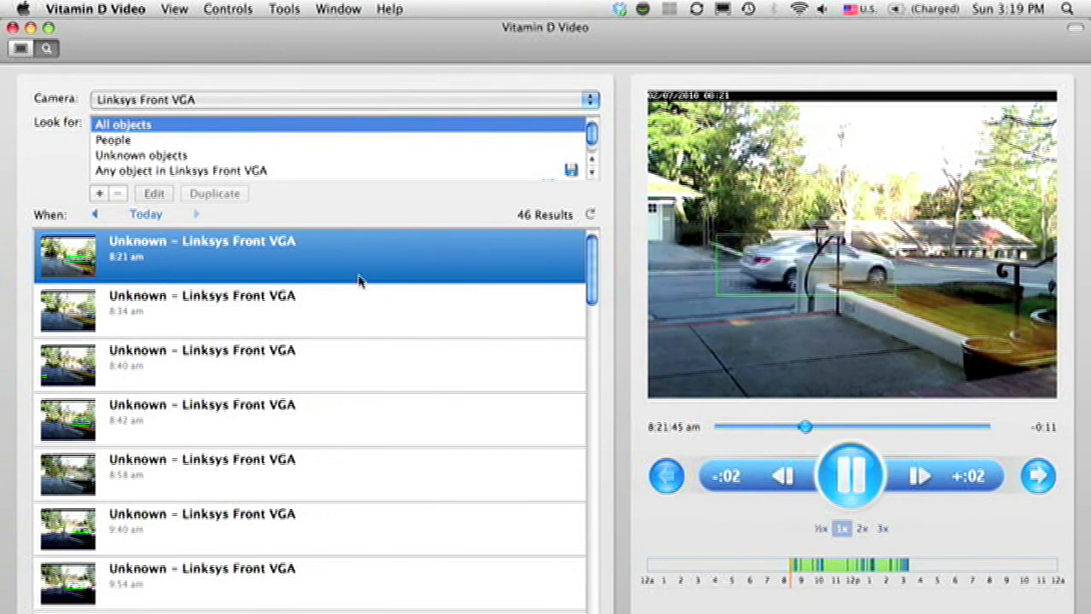
pyautogui.click(202, 303)
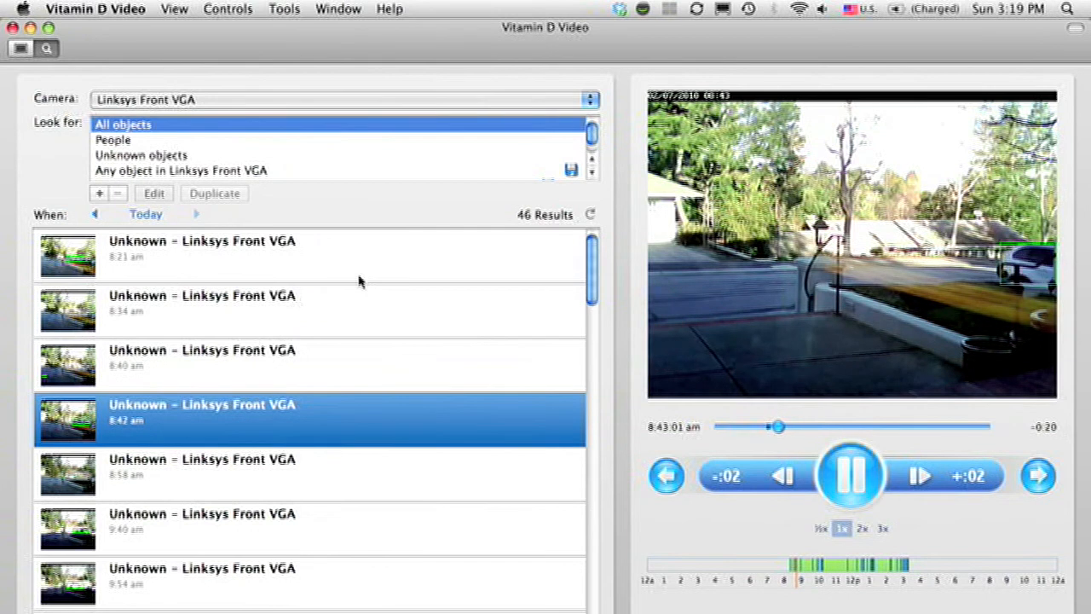
pyautogui.click(202, 466)
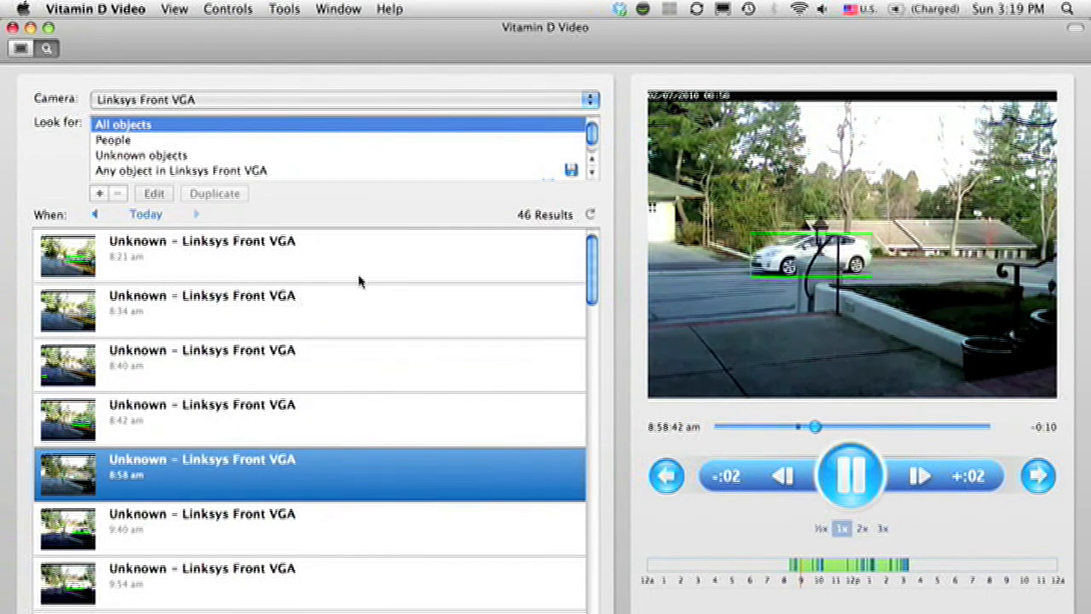
pyautogui.click(202, 520)
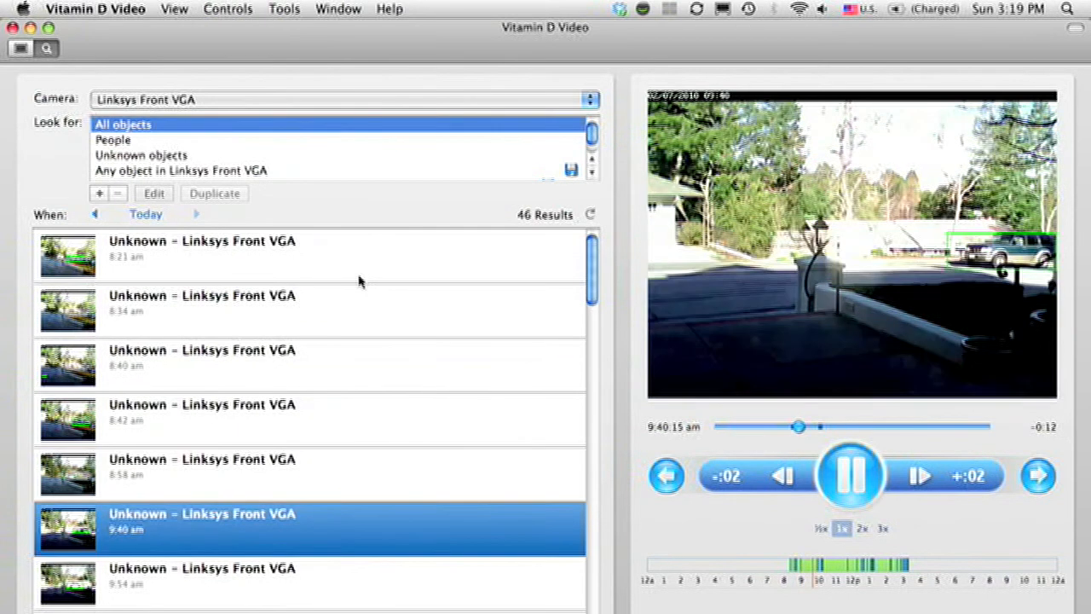
pyautogui.click(850, 476)
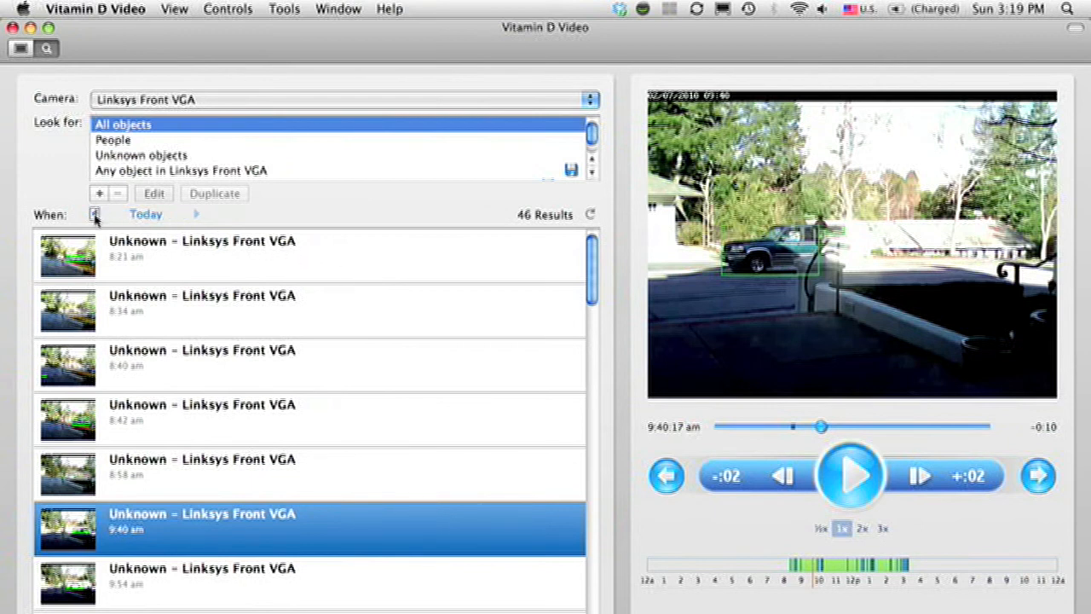
# Step: Switch to yesterday's 85 results, play the 10:09 red car clip, then pause the 10:37 white truck clip
pyautogui.click(94, 214)
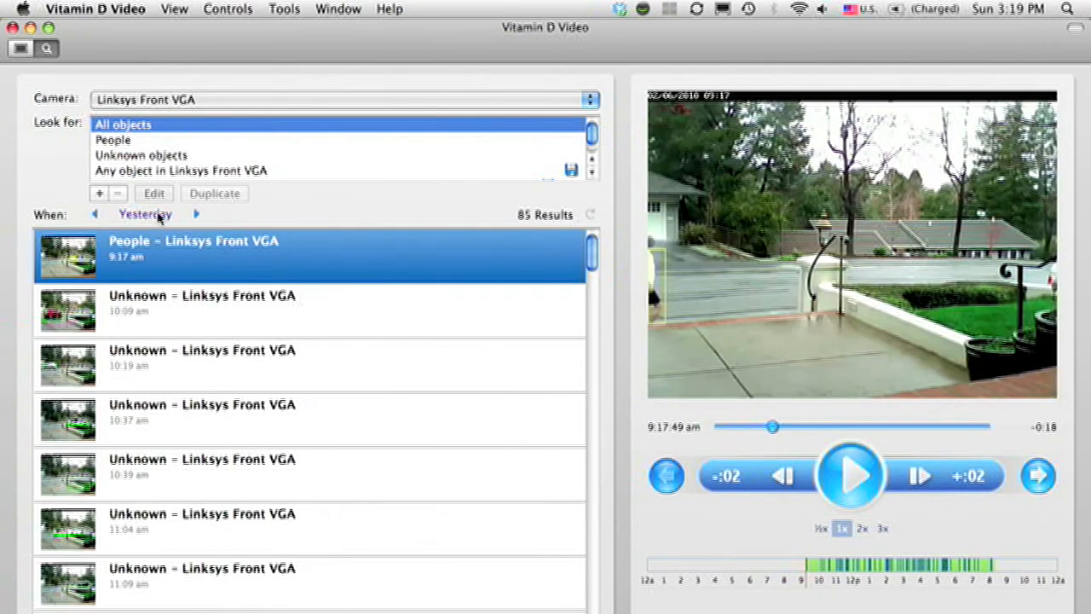
pyautogui.click(145, 214)
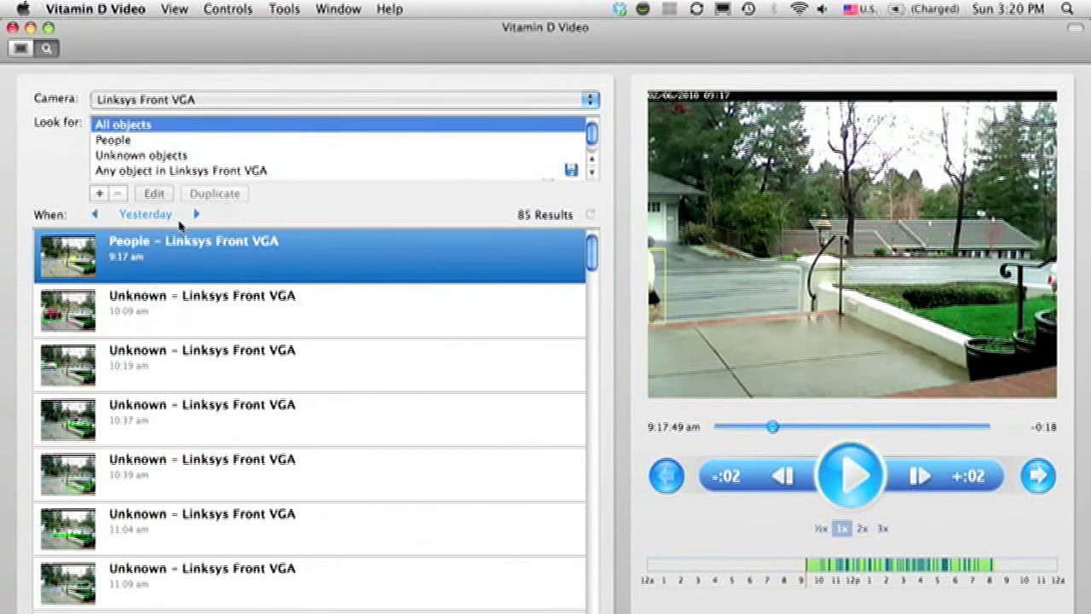
pyautogui.moveTo(186, 256)
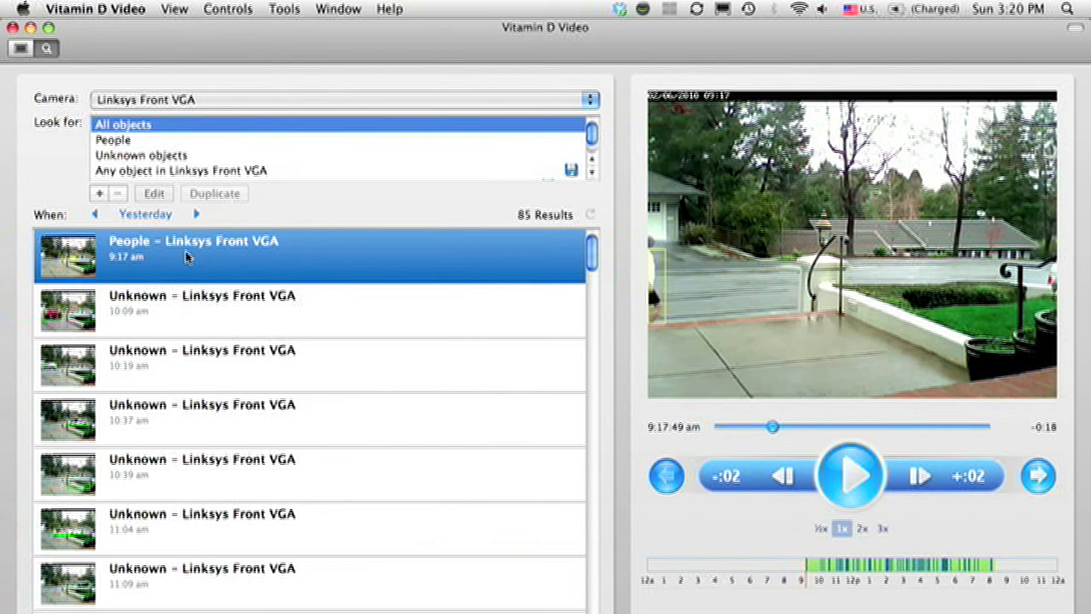
pyautogui.moveTo(210, 305)
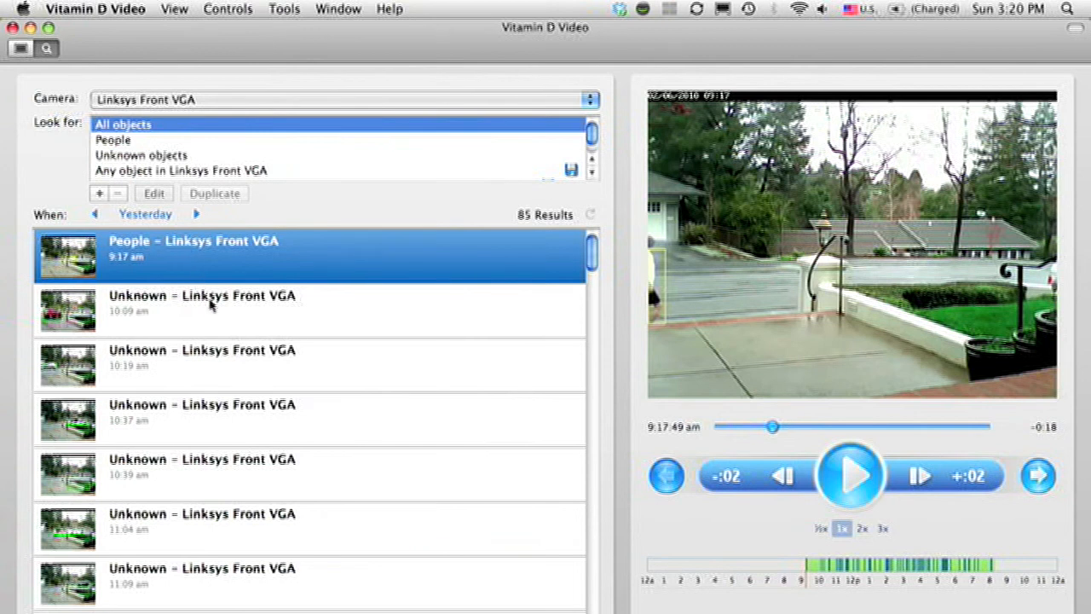
pyautogui.click(202, 302)
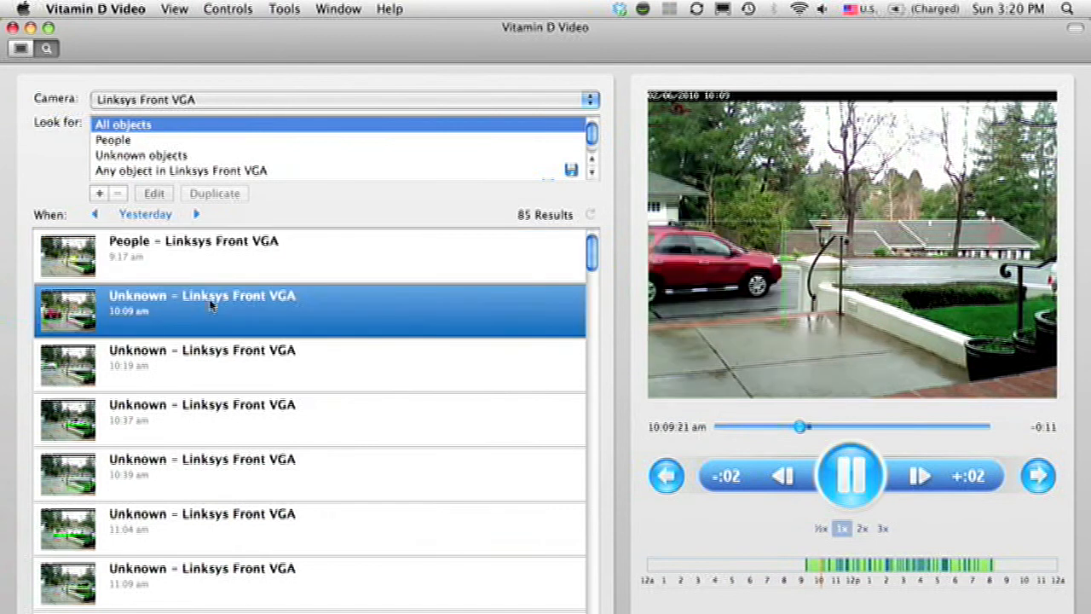
pyautogui.click(202, 411)
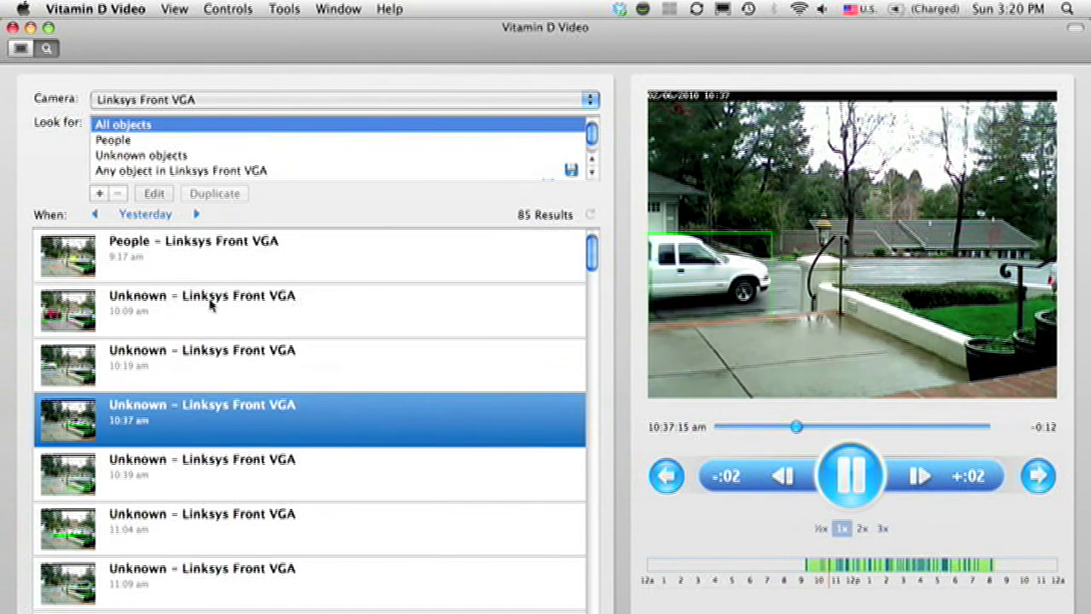
pyautogui.click(849, 476)
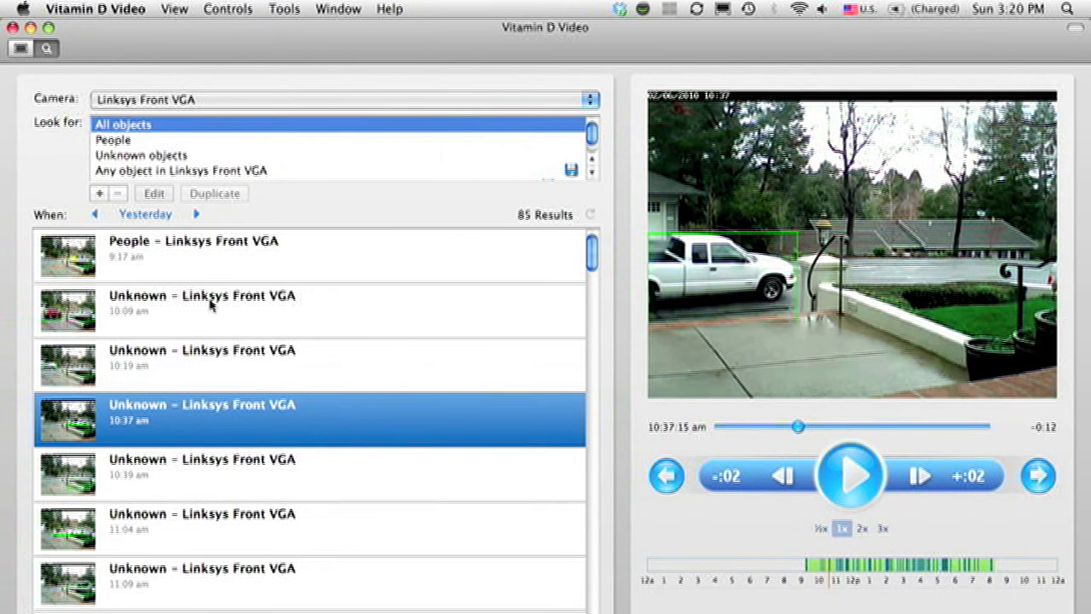
pyautogui.moveTo(584, 149)
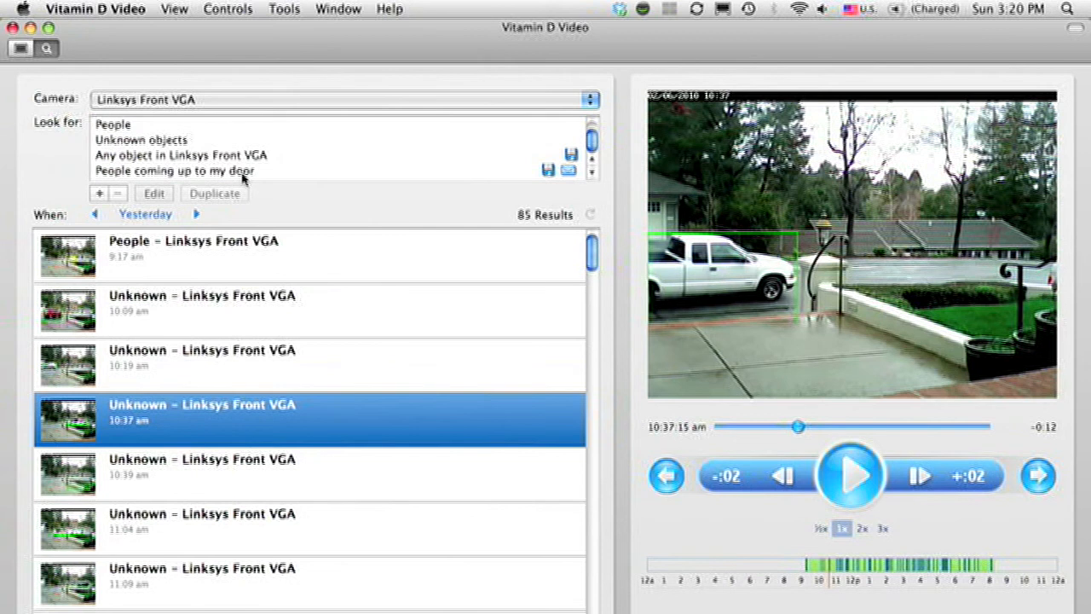
# Step: Search yesterday with 'People coming up to my door' and play, then pause, the 11:45 mail clip
pyautogui.click(174, 170)
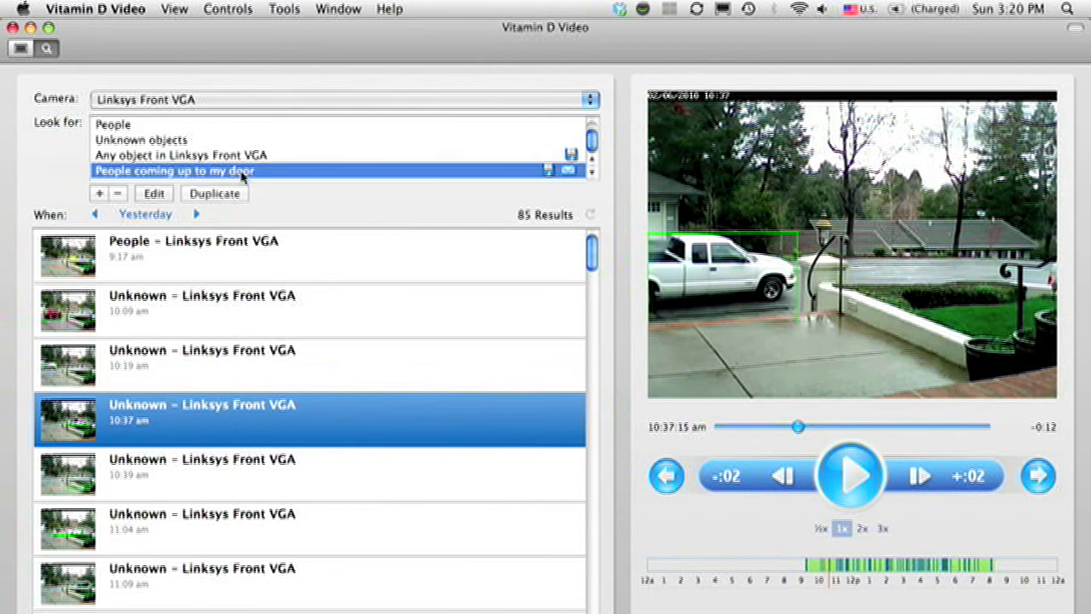
pyautogui.click(174, 170)
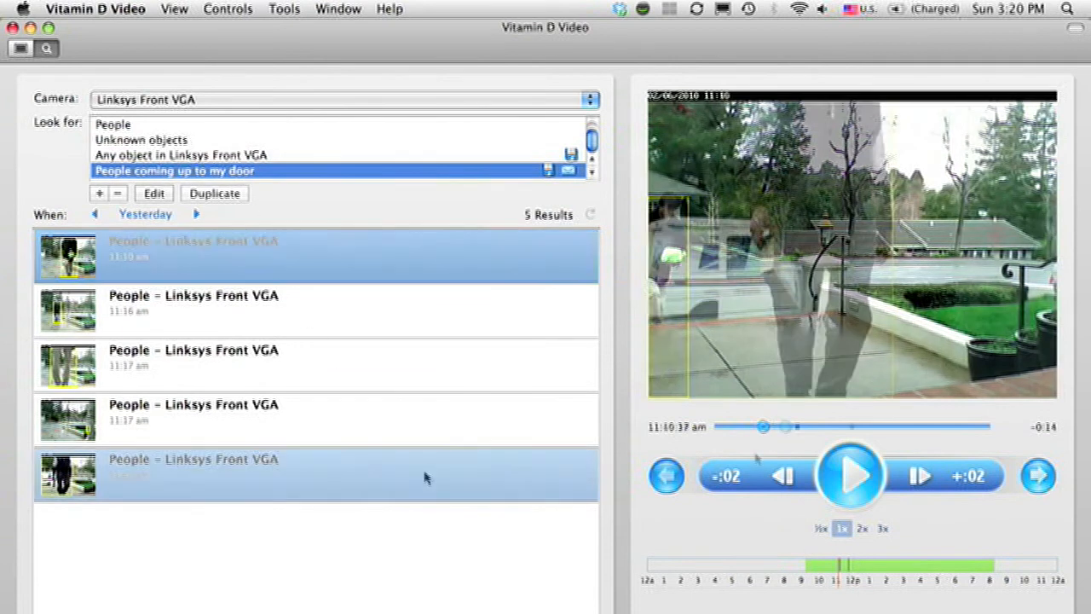
pyautogui.click(194, 469)
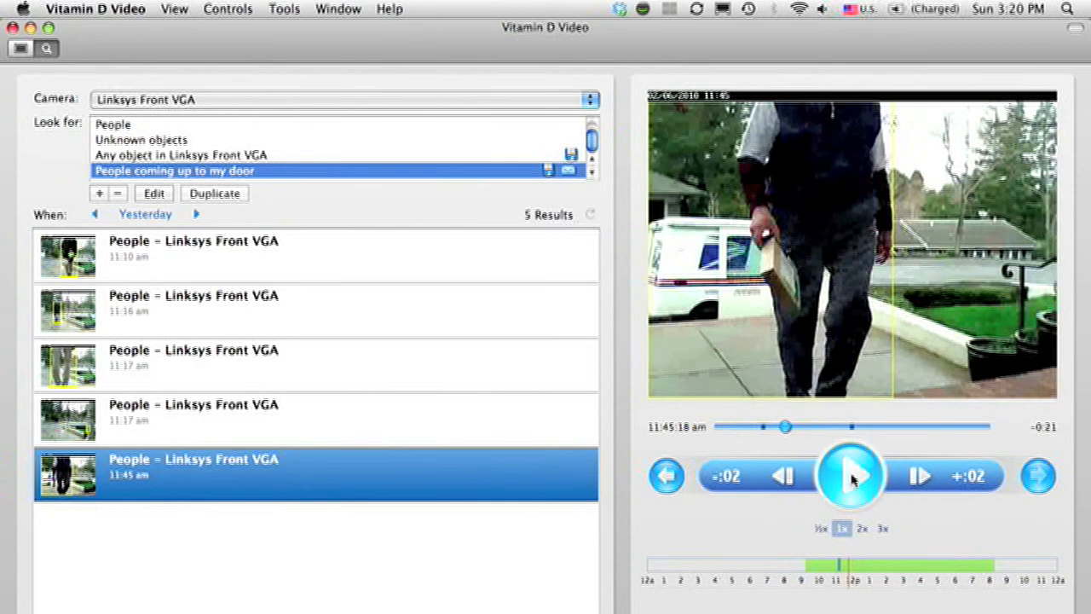
pyautogui.click(851, 475)
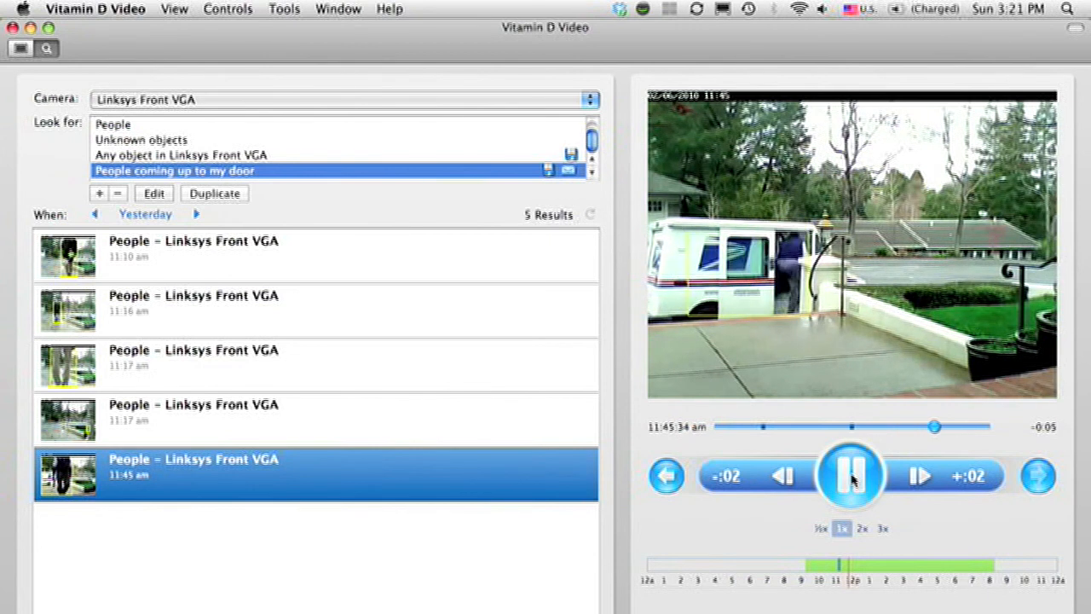
pyautogui.click(850, 475)
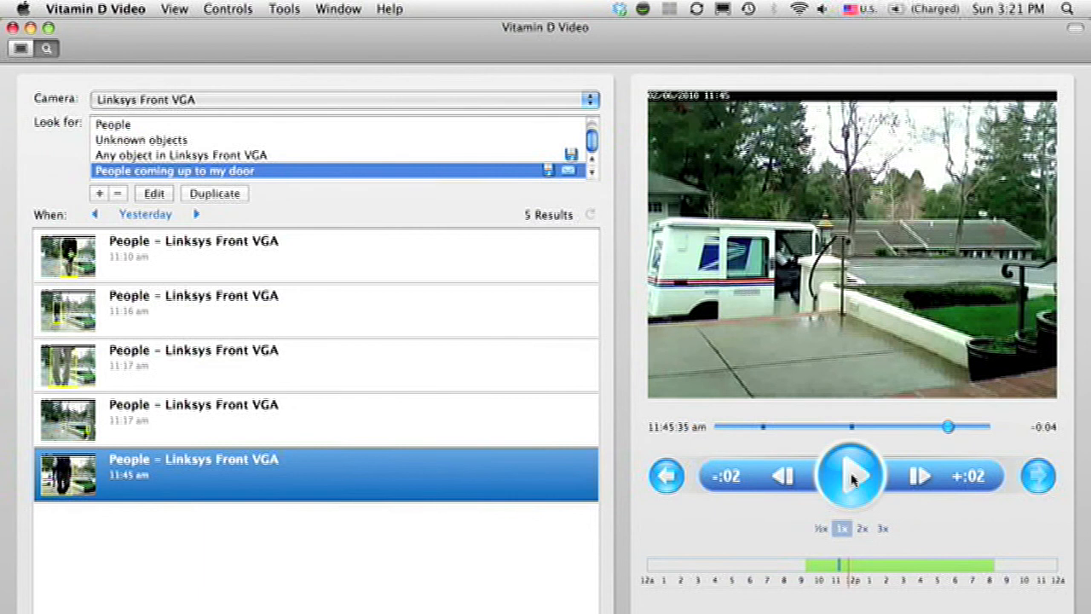
pyautogui.moveTo(786, 348)
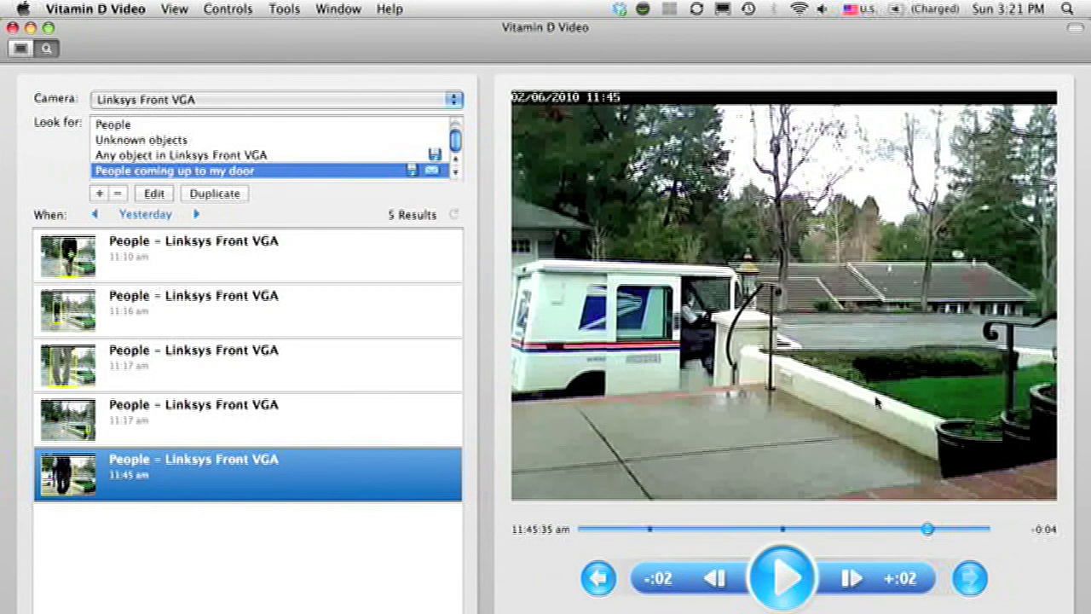
pyautogui.moveTo(277, 135)
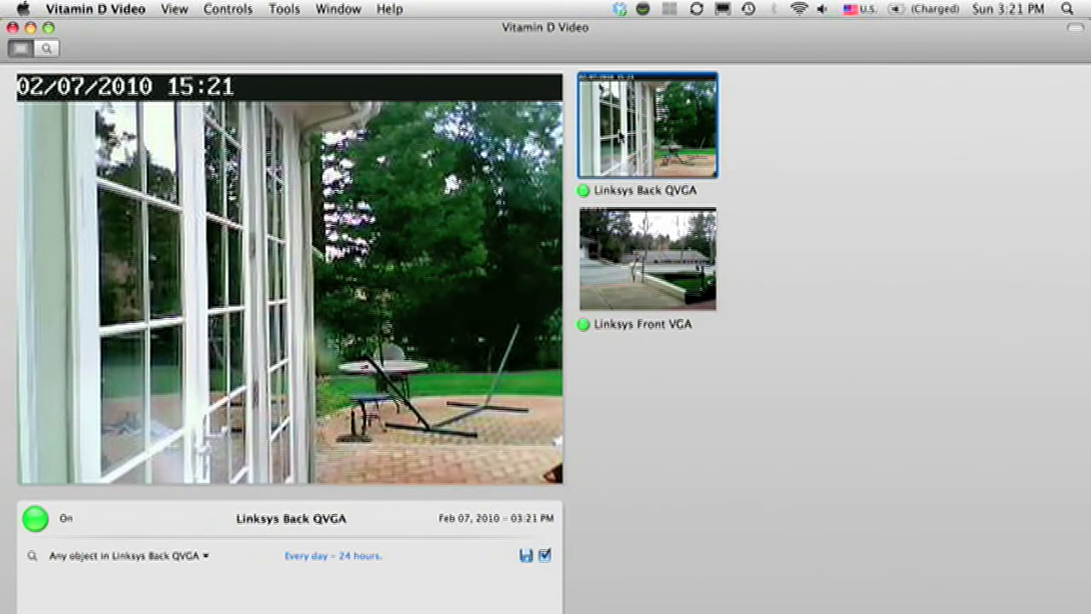
# Step: Open Edit Camera for the Linksys Back QVGA camera from its thumbnail menu
pyautogui.rightClick(646, 124)
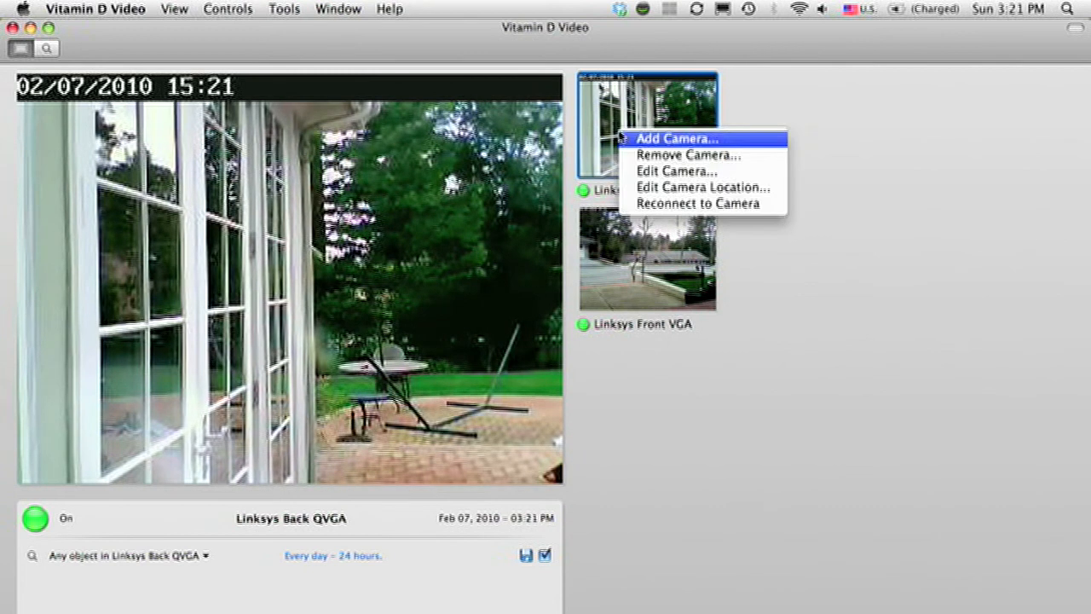
pyautogui.moveTo(676, 170)
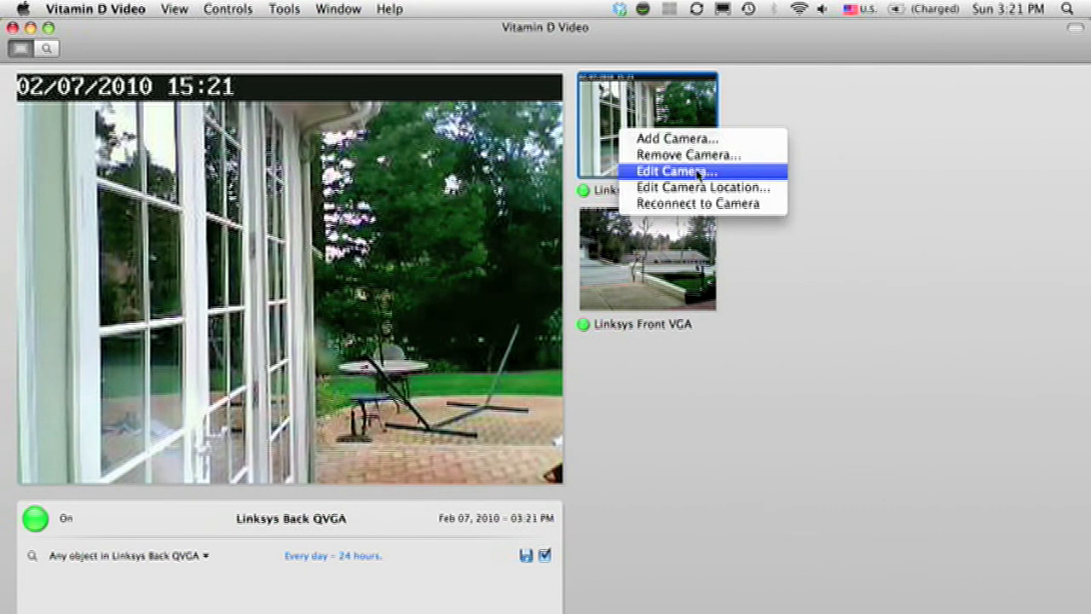
pyautogui.click(674, 170)
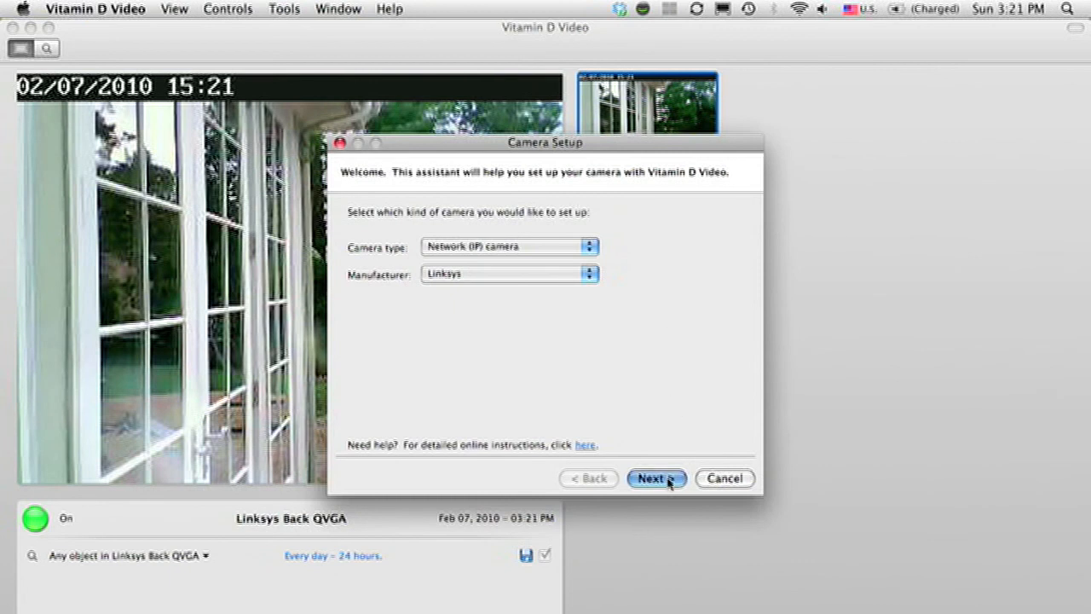
# Step: Advance to the access settings and set 'Scale video to' VGA (640x480)
pyautogui.click(656, 478)
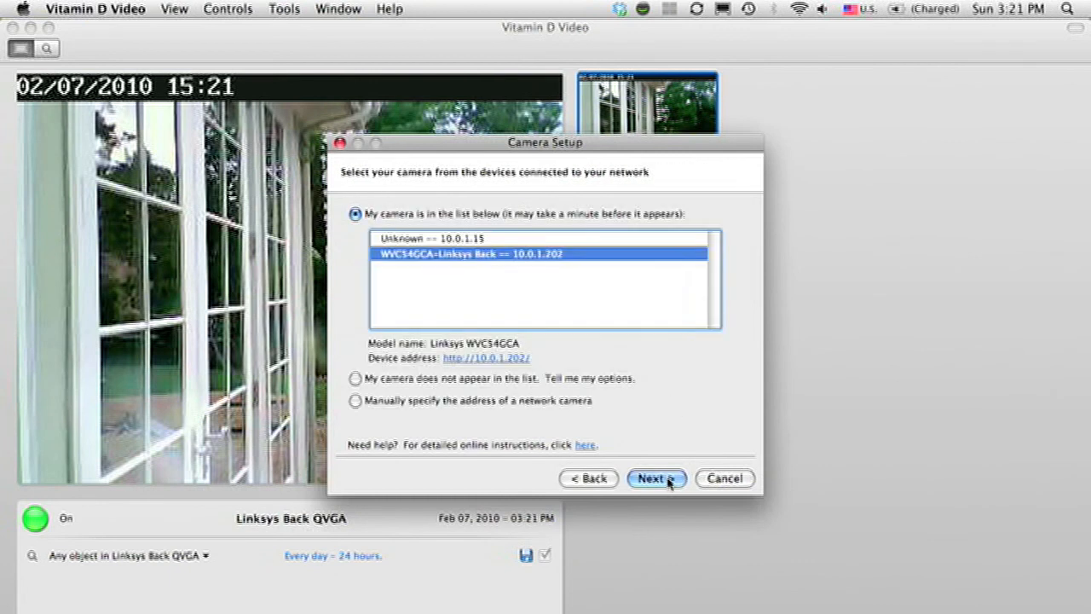
pyautogui.click(655, 478)
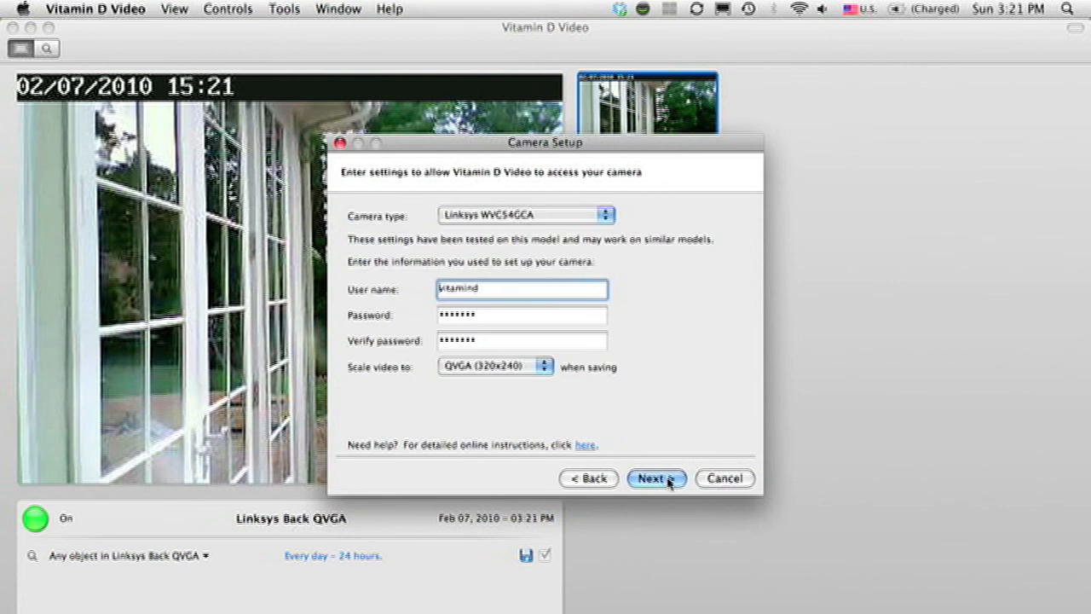
pyautogui.moveTo(365, 375)
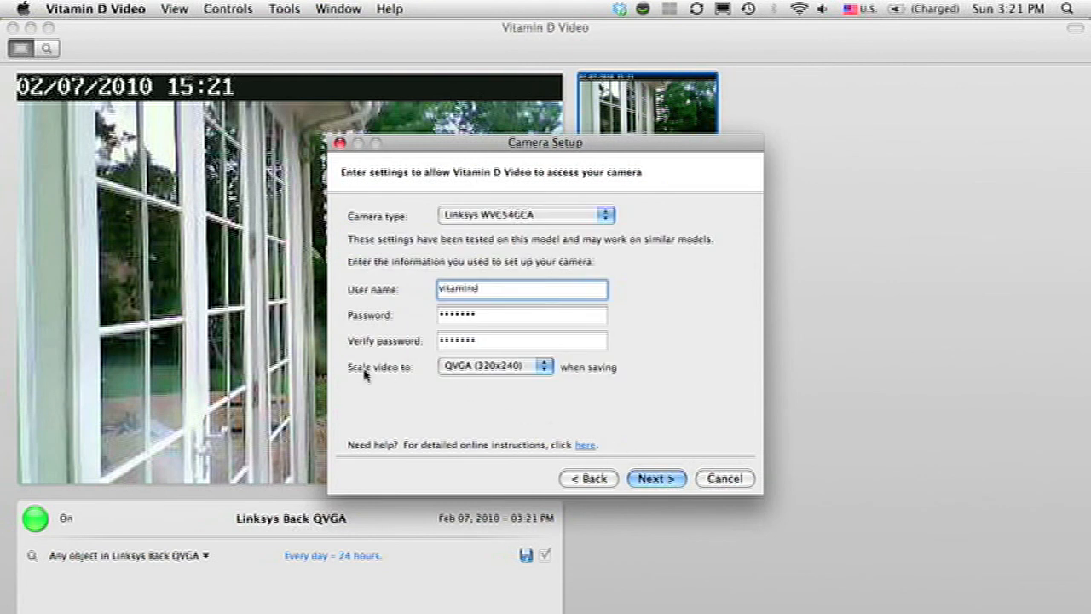
pyautogui.moveTo(392, 372)
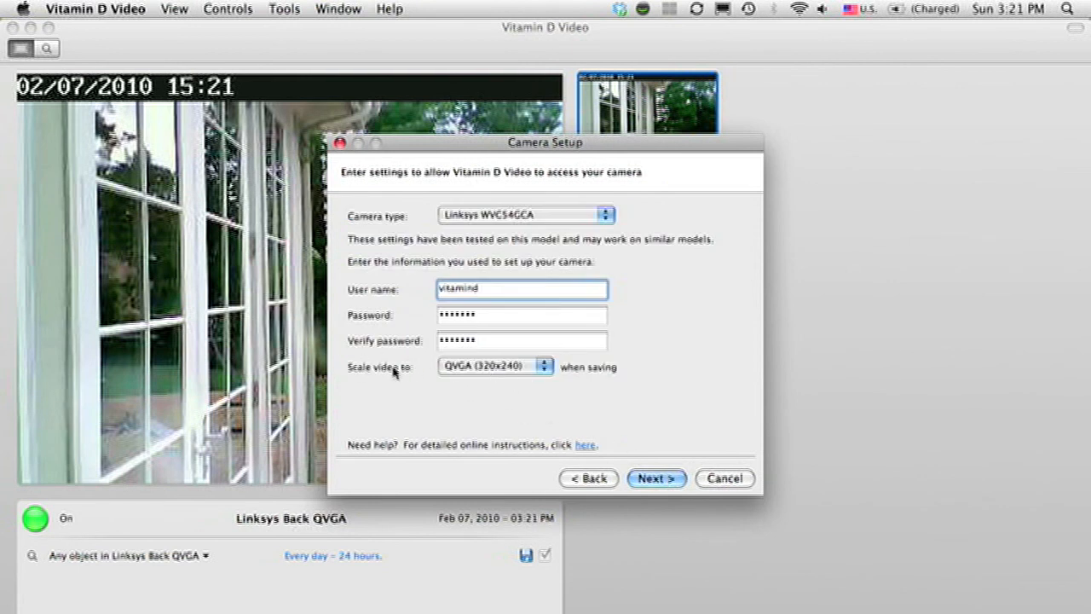
pyautogui.click(494, 366)
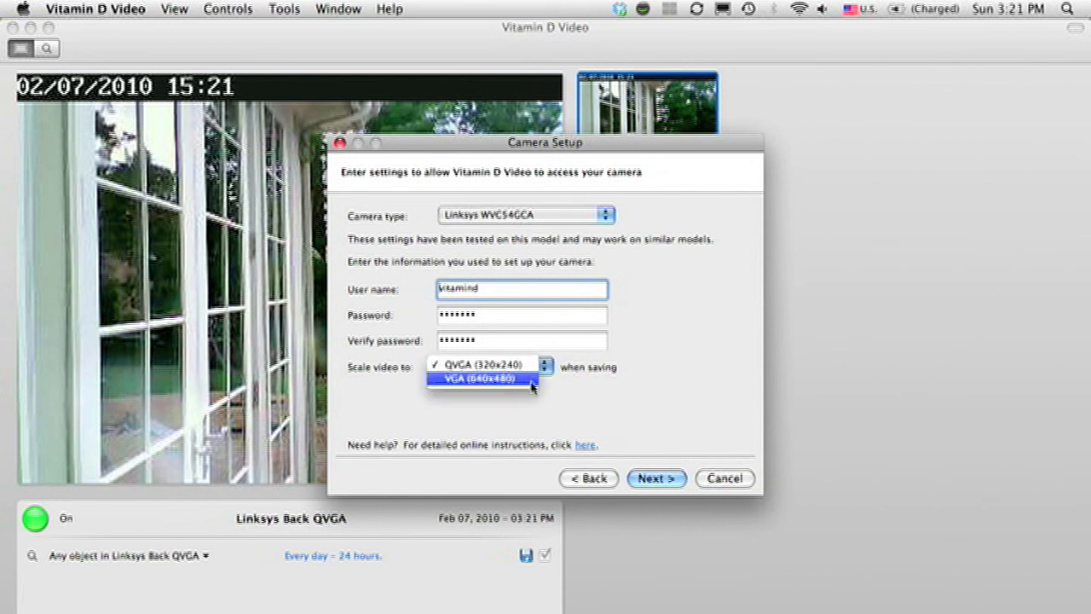
pyautogui.click(480, 378)
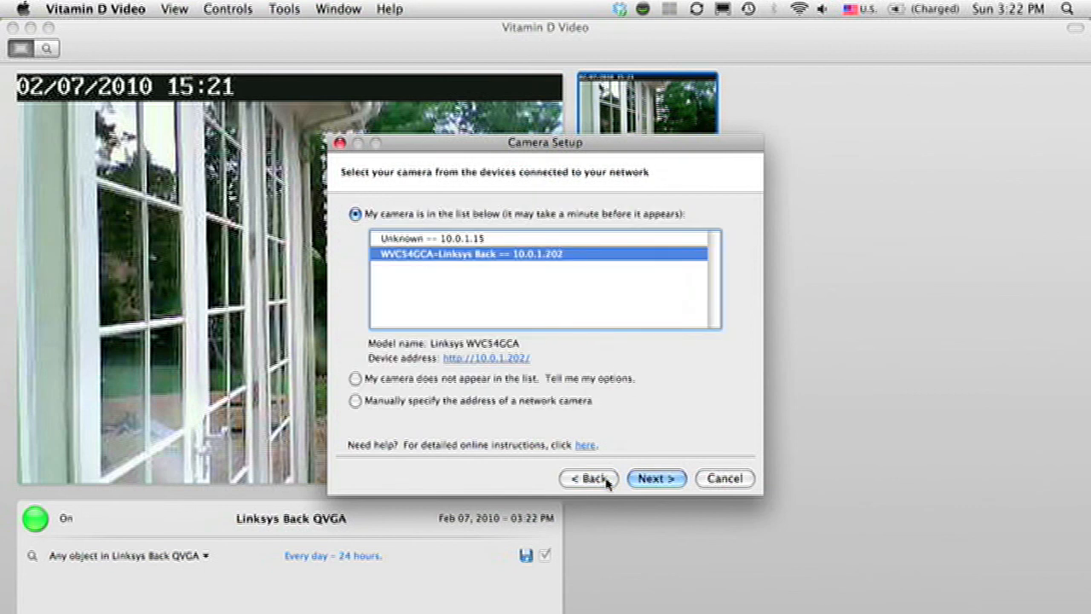
pyautogui.moveTo(502, 373)
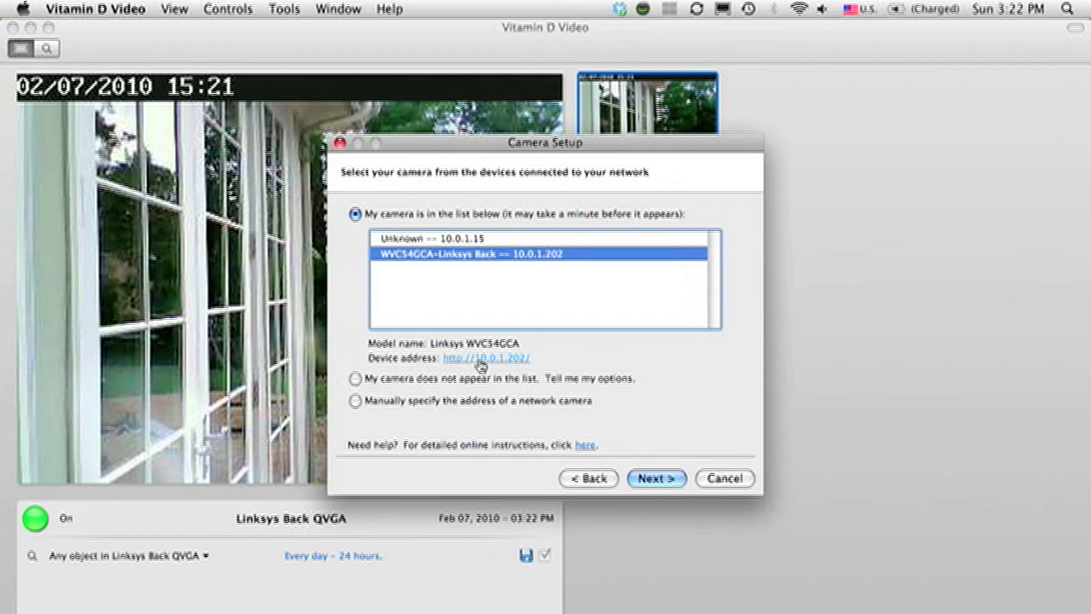
# Step: Open the Linksys back camera's home page via its Device address link
pyautogui.click(485, 357)
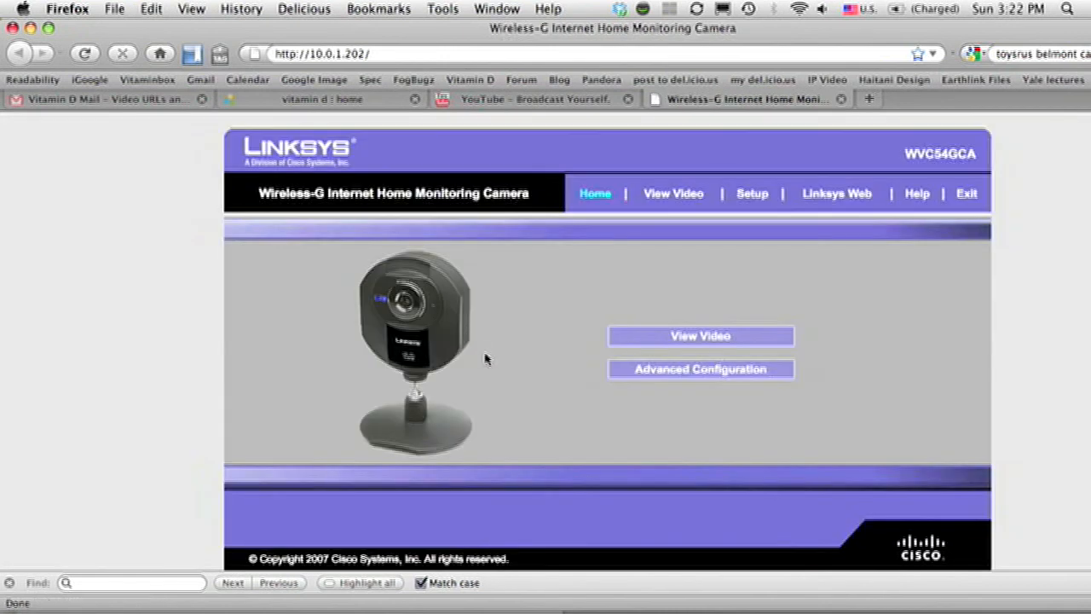
pyautogui.moveTo(496, 356)
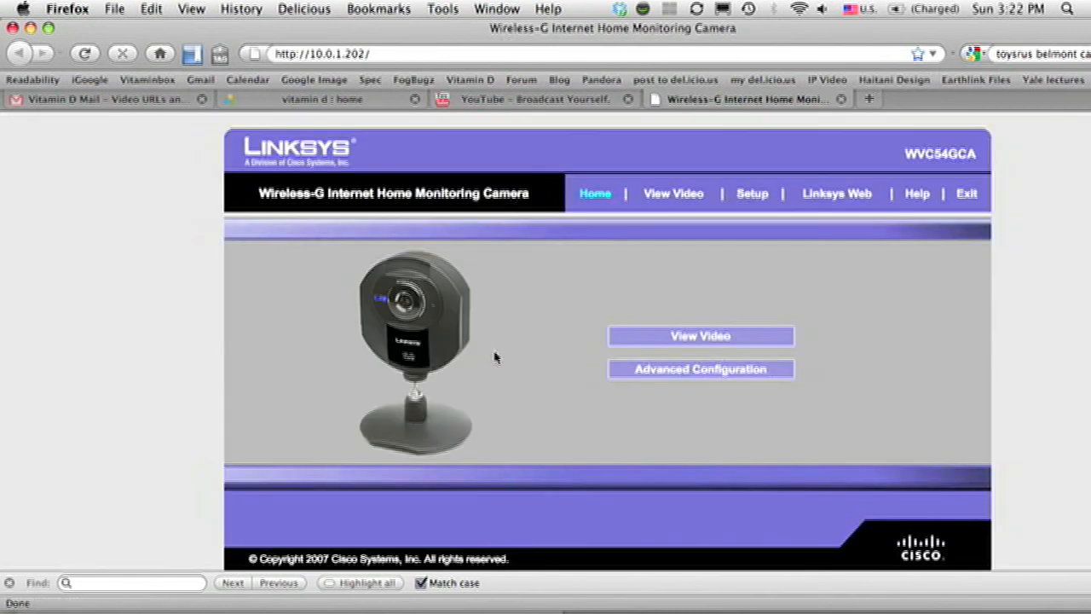
pyautogui.moveTo(708, 257)
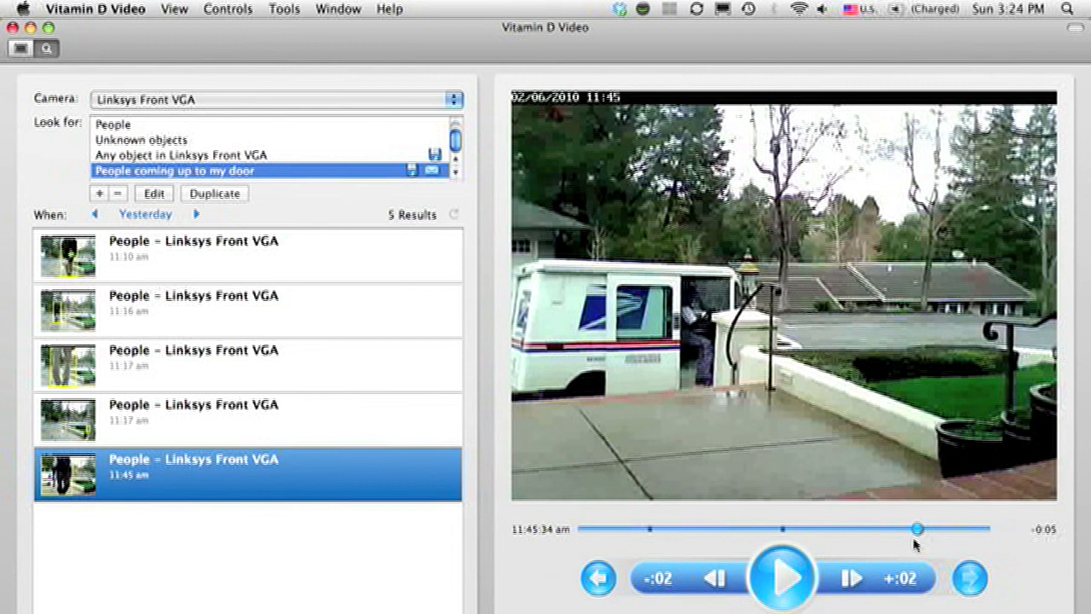
pyautogui.moveTo(409, 25)
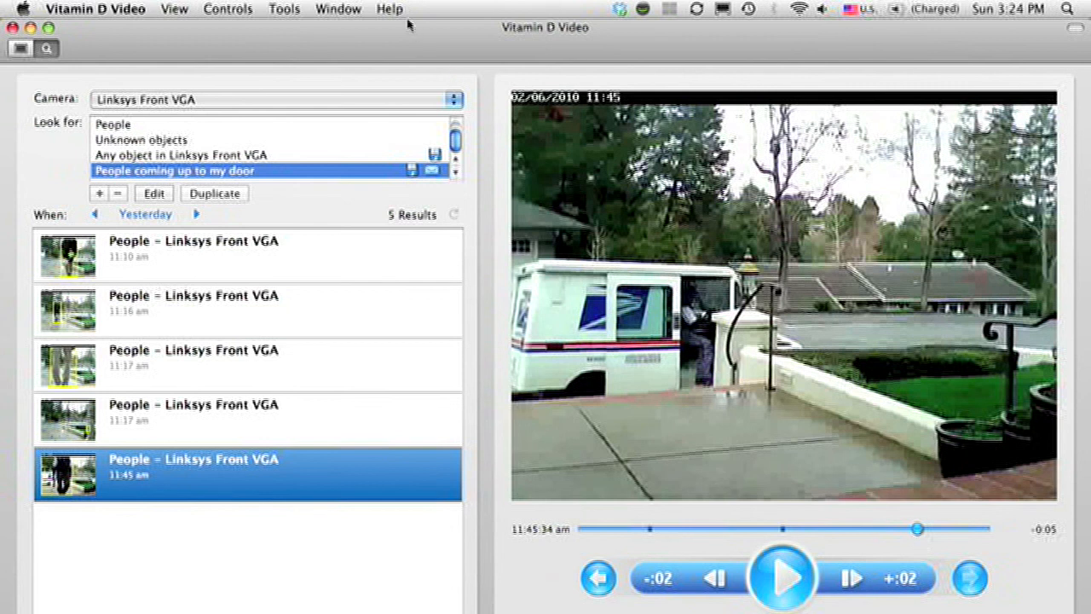